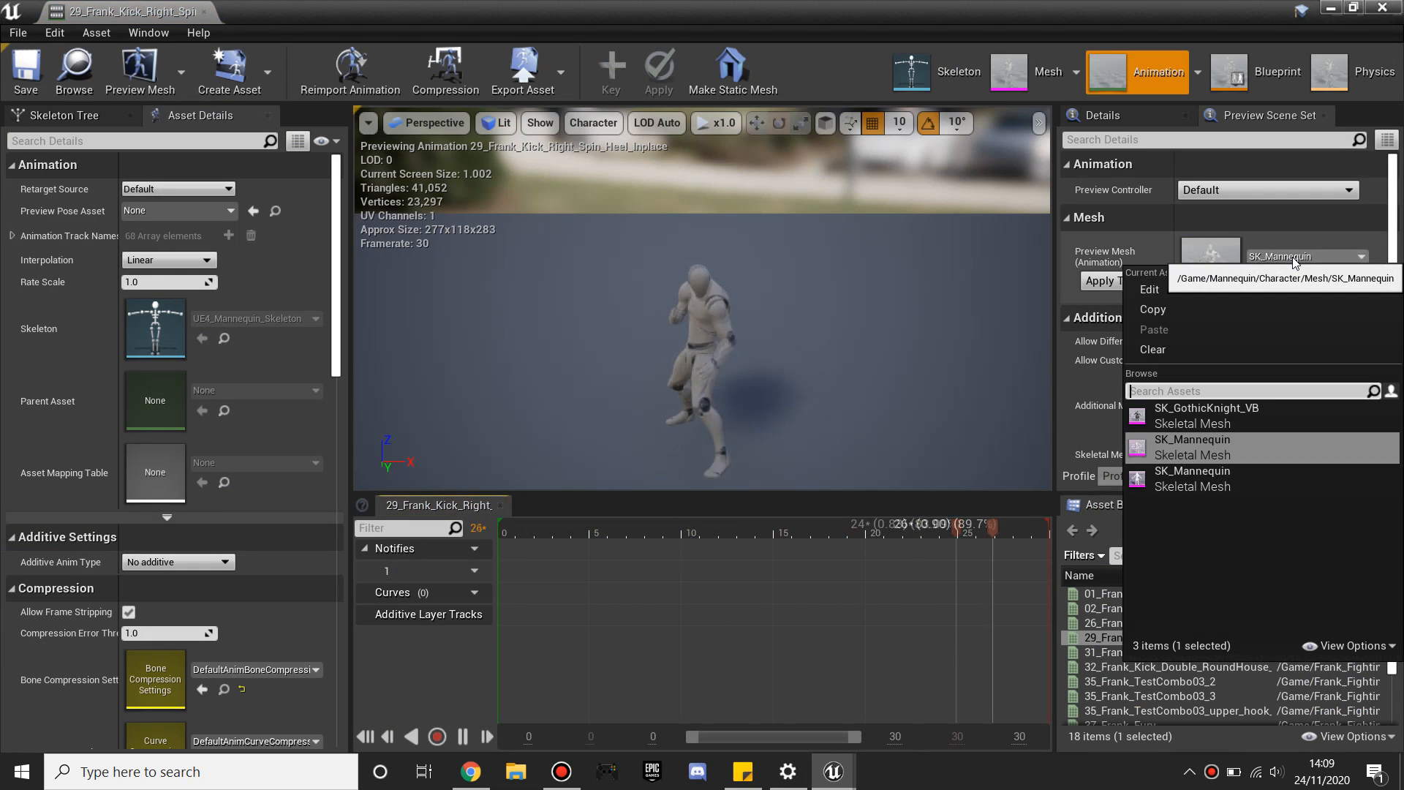
Scroll through the Gothic Knight pack page and return to the Unreal project.
click(1203, 408)
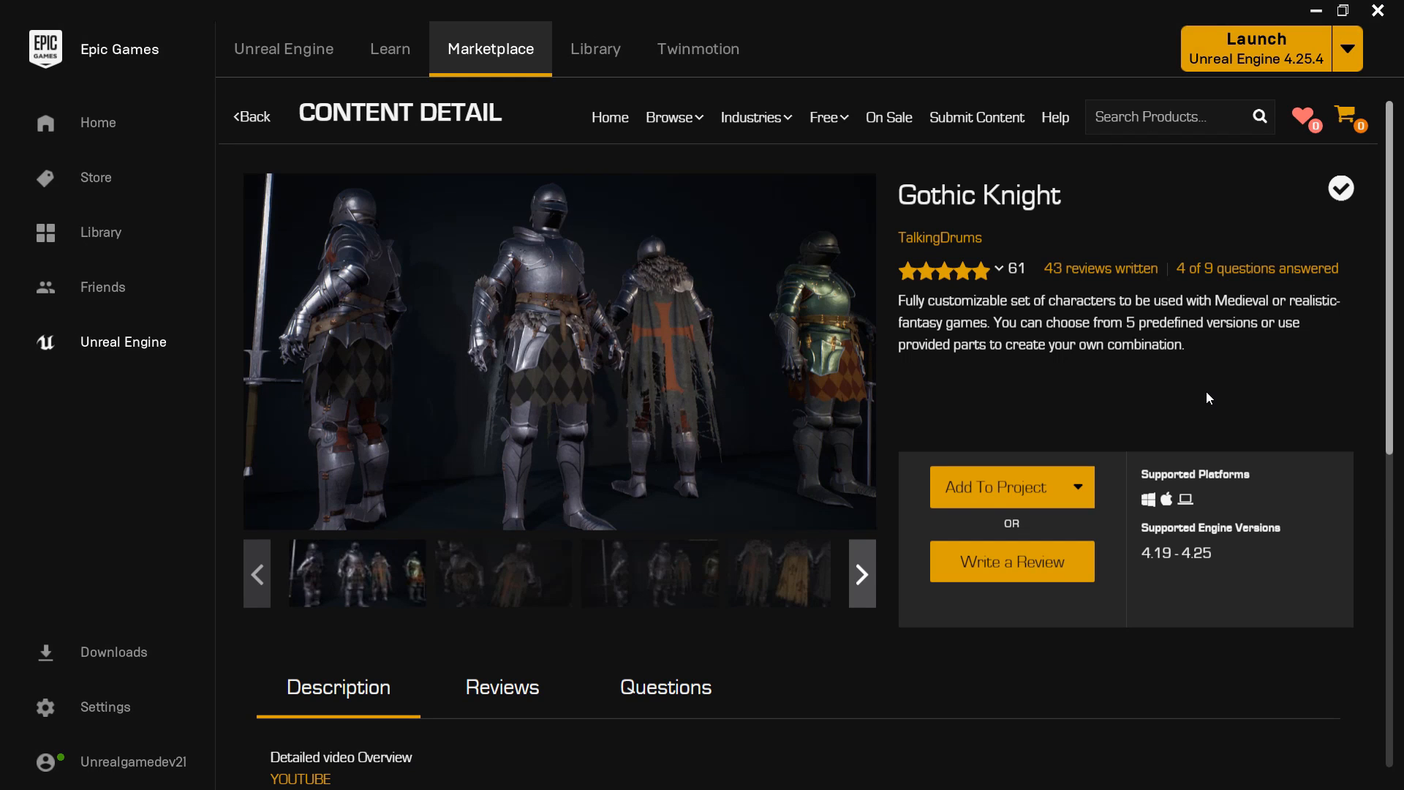
mouse_move(1108, 206)
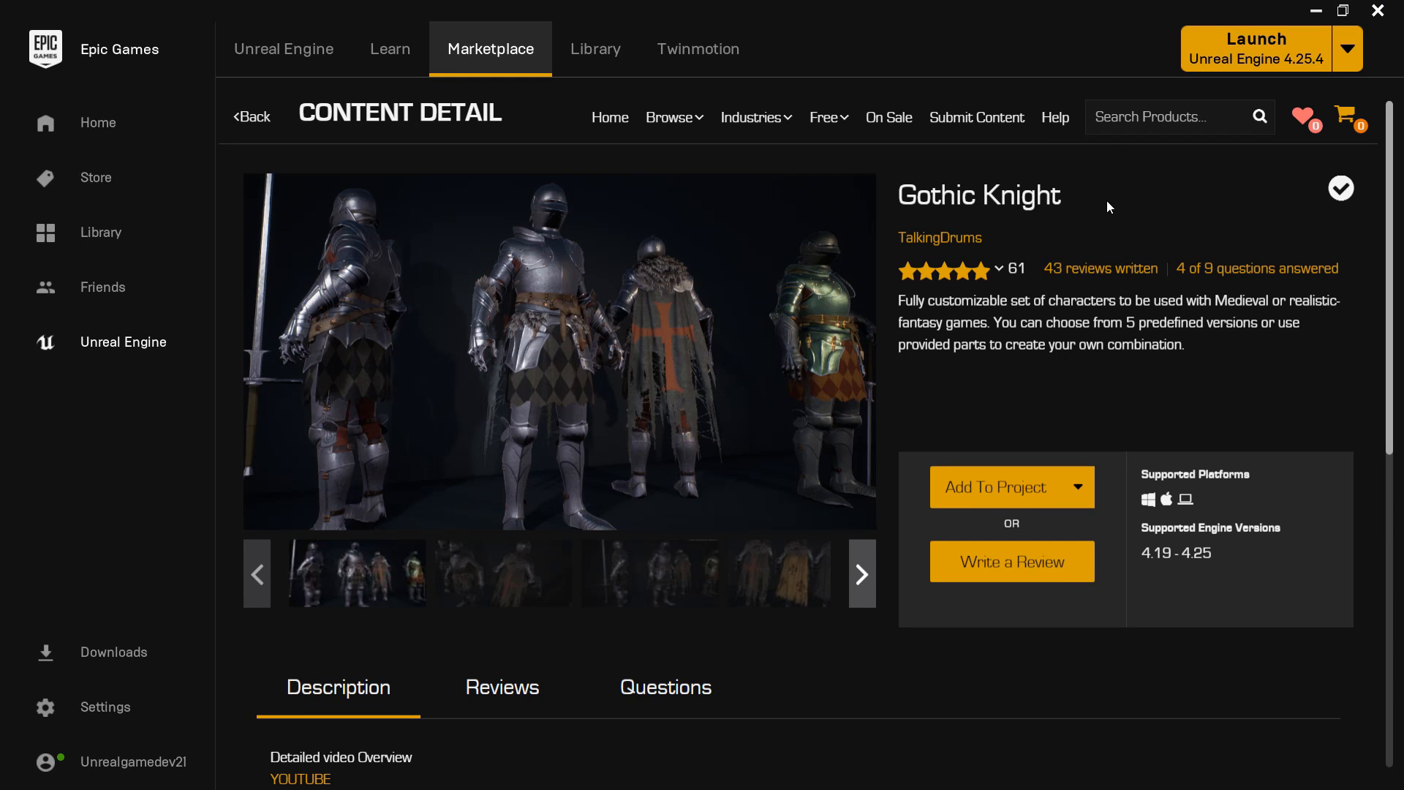
scroll(down, 3)
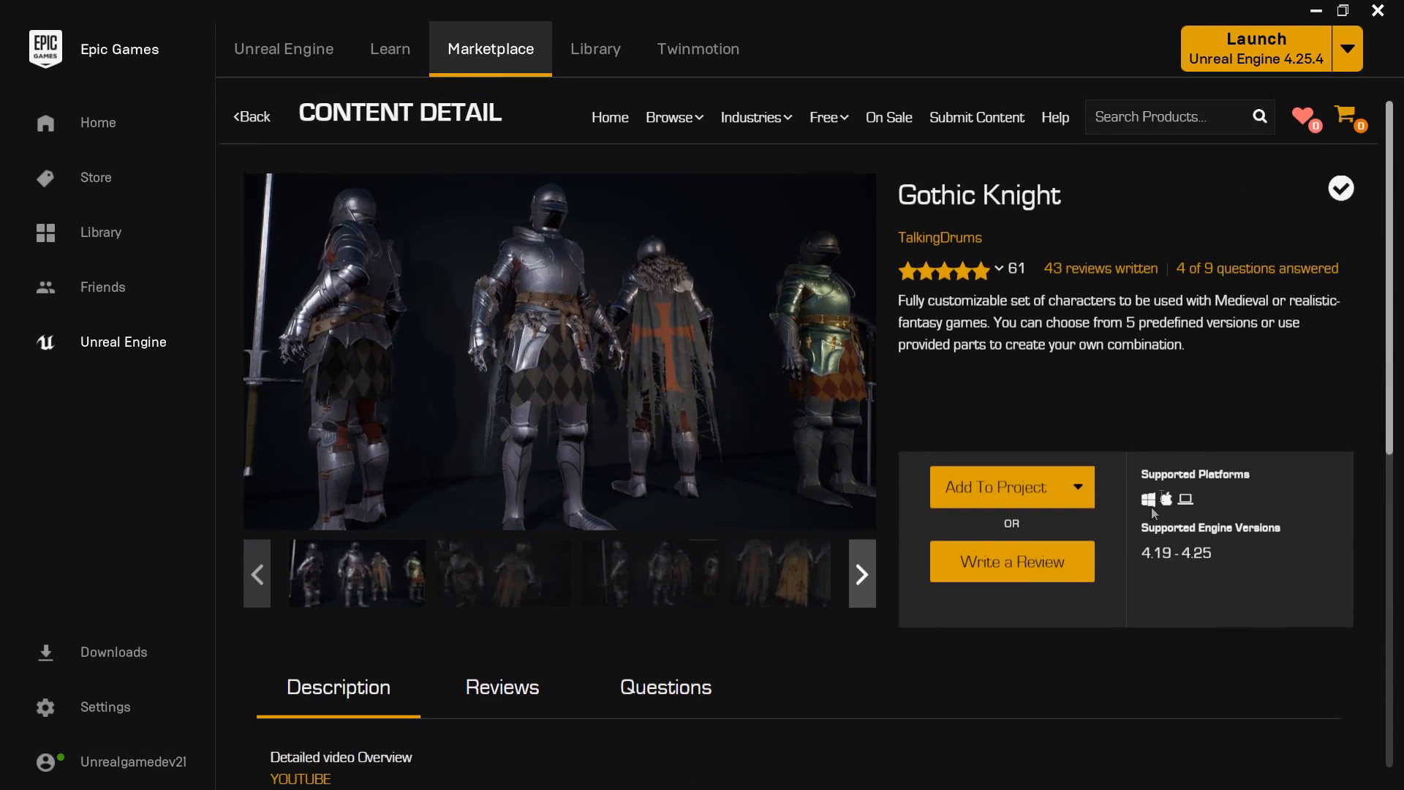
click(994, 485)
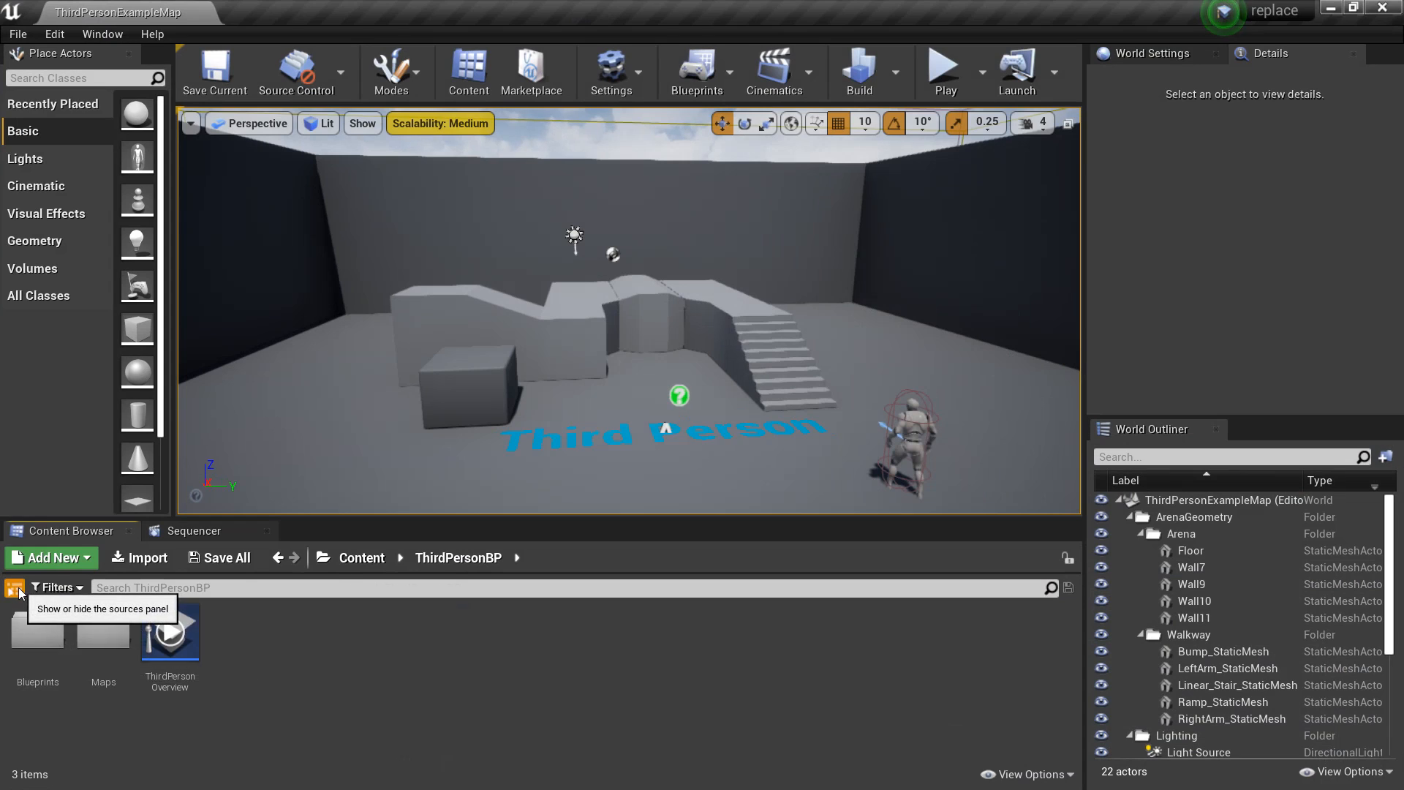
Show the folder tree and open Content > GKnight > Meshes.
click(15, 588)
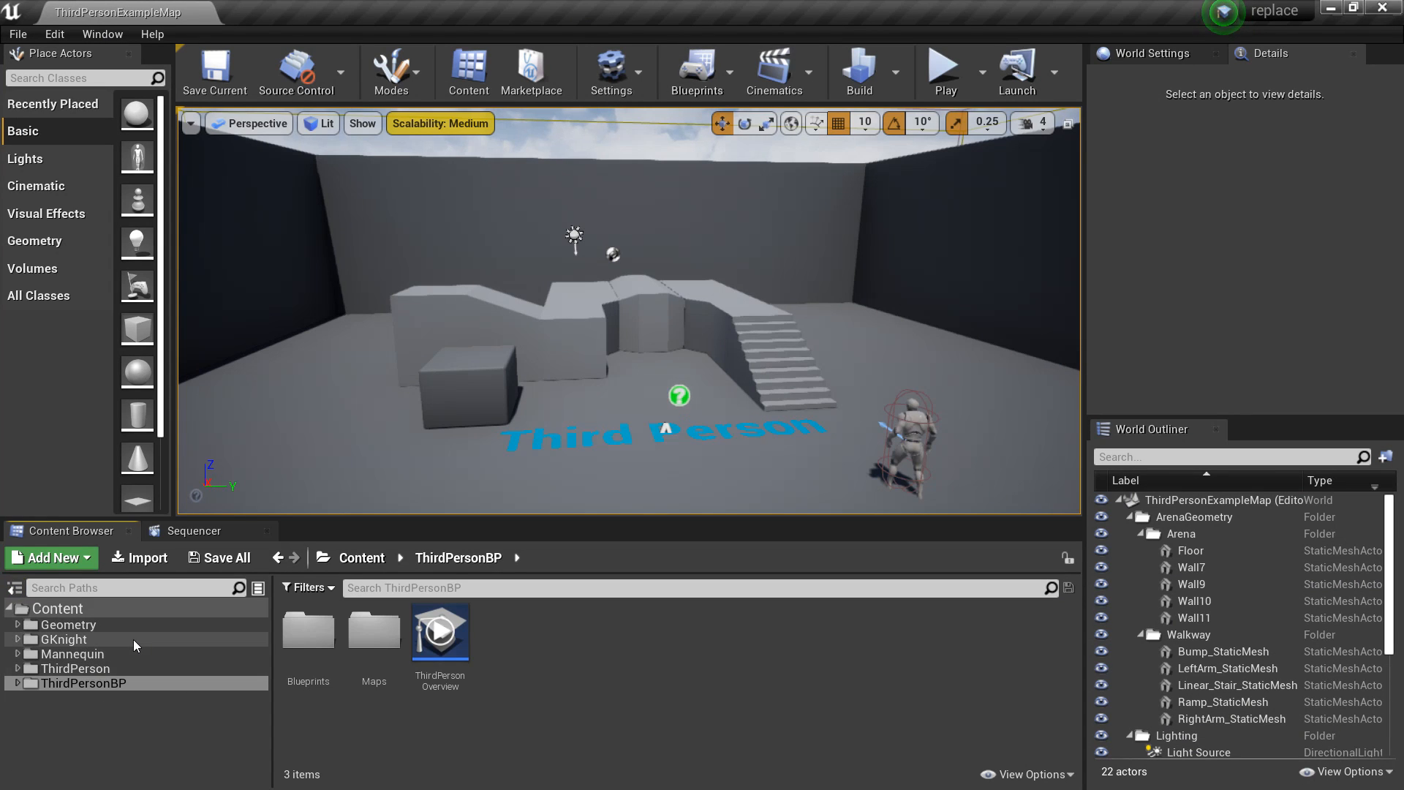
click(64, 639)
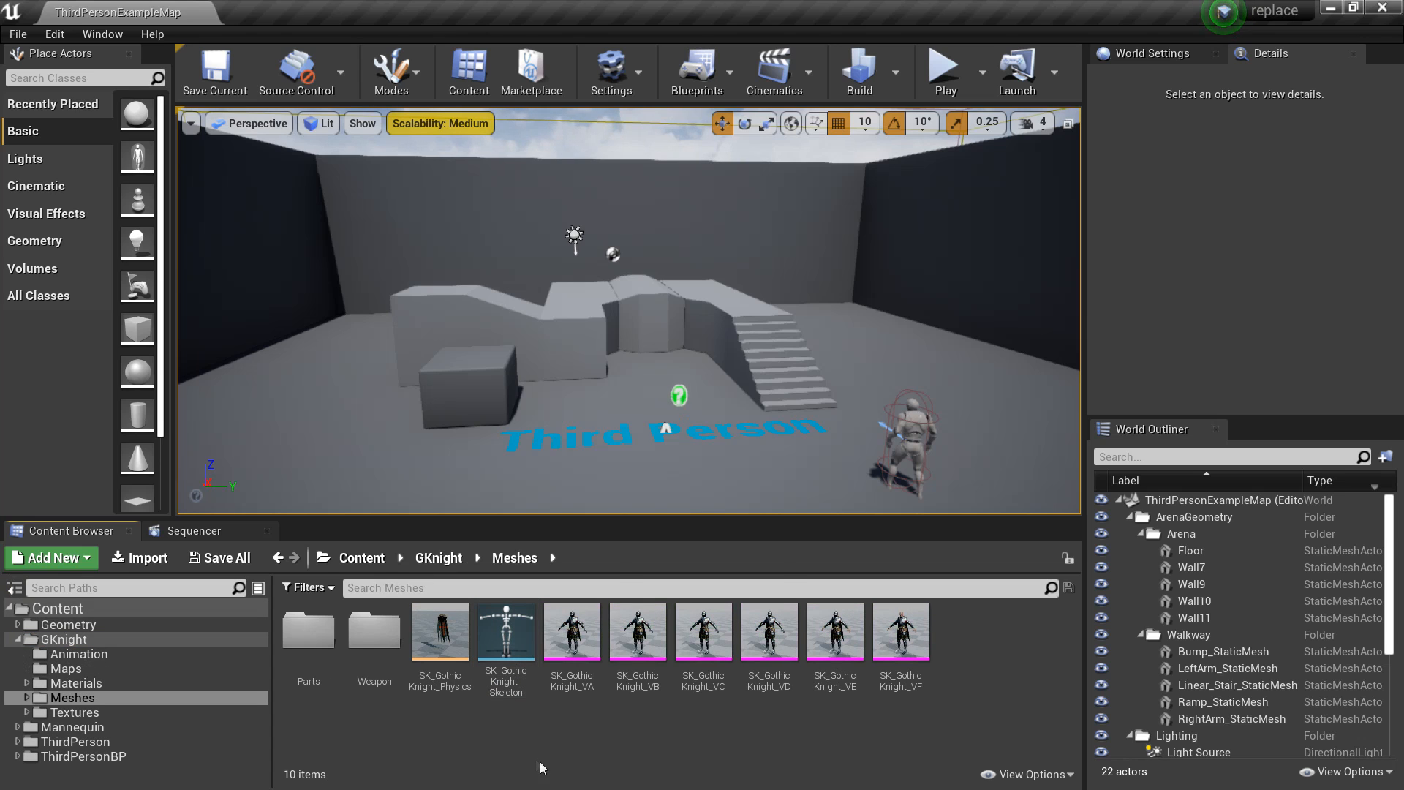
mouse_move(983, 728)
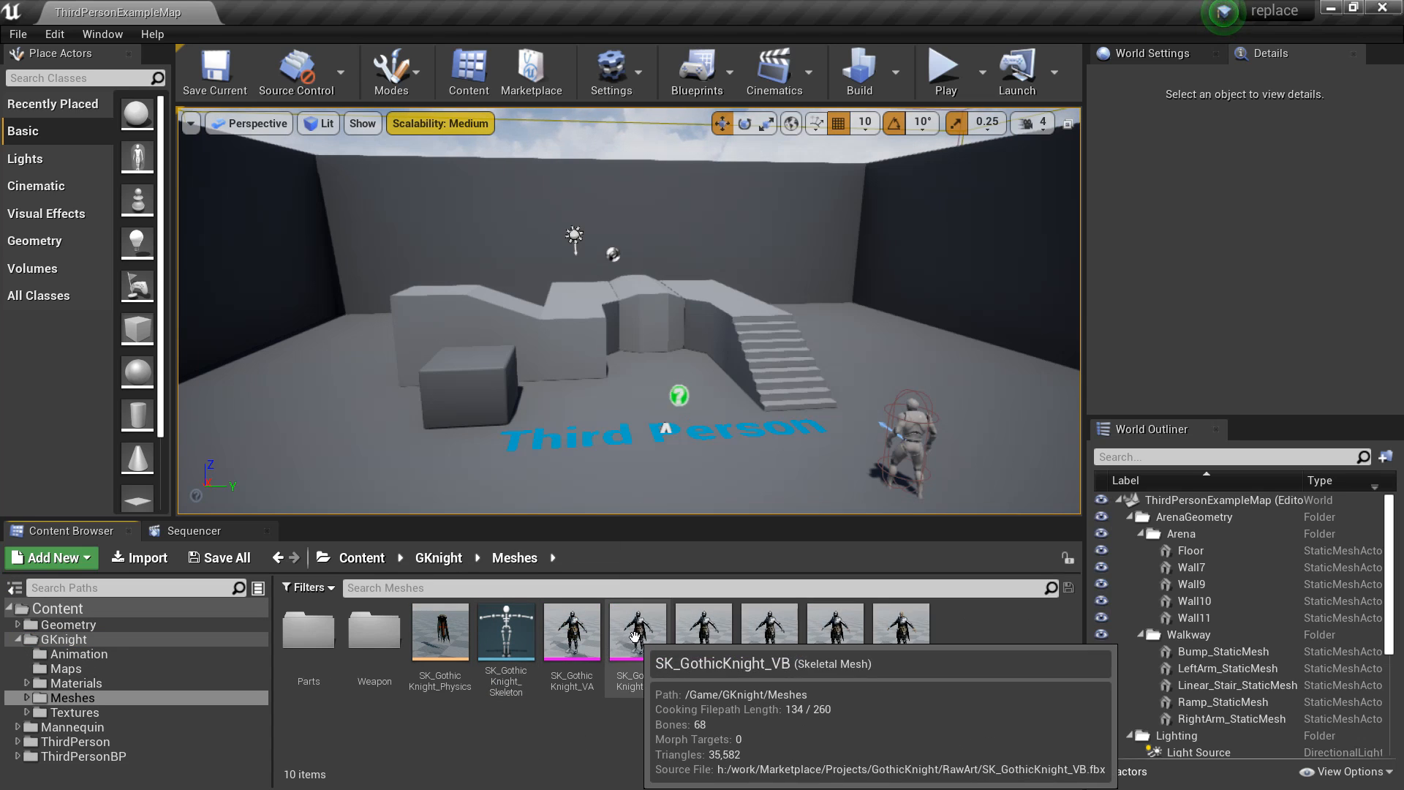
Assign UE4_Mannequin_Skeleton to SK_GothicKnight_VB and accept.
right_click(636, 632)
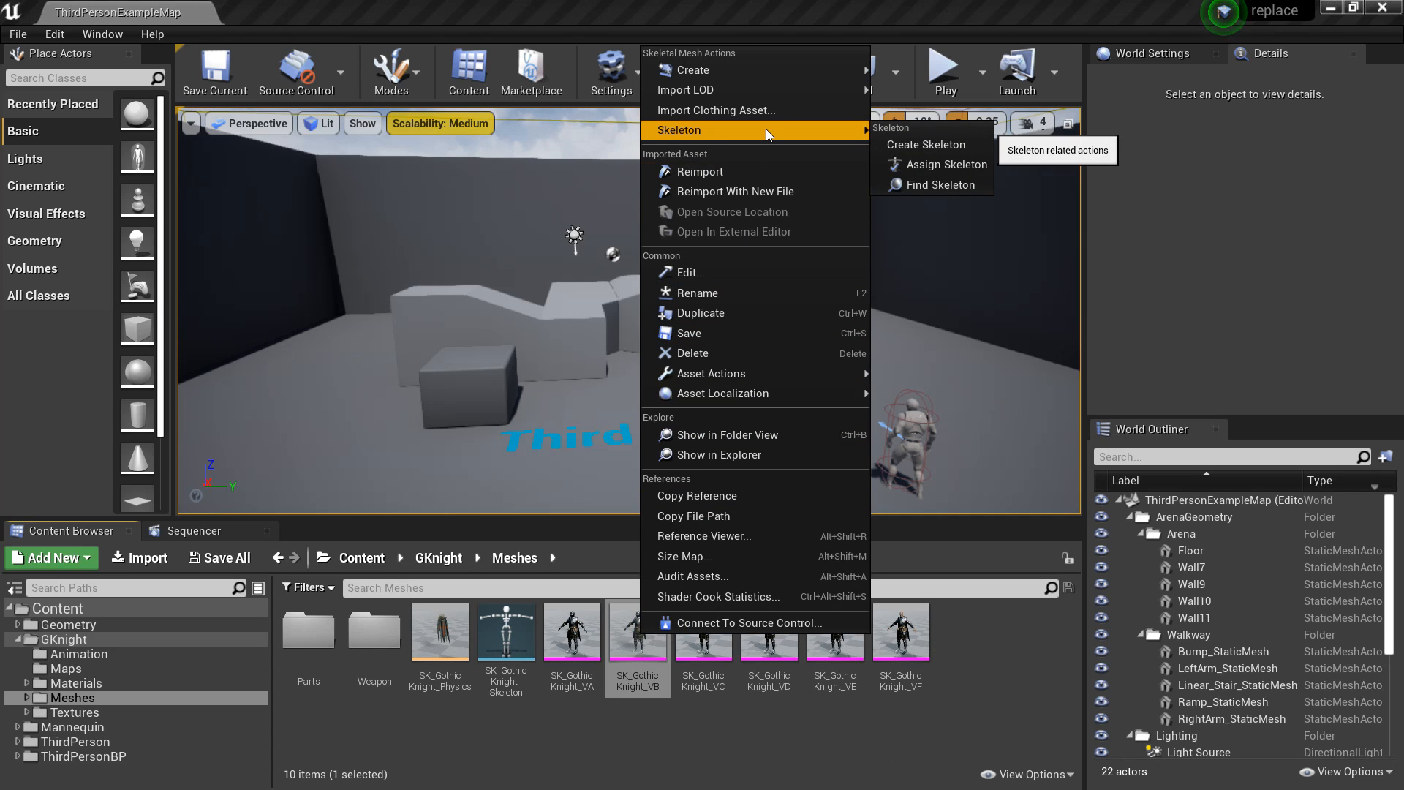
click(947, 164)
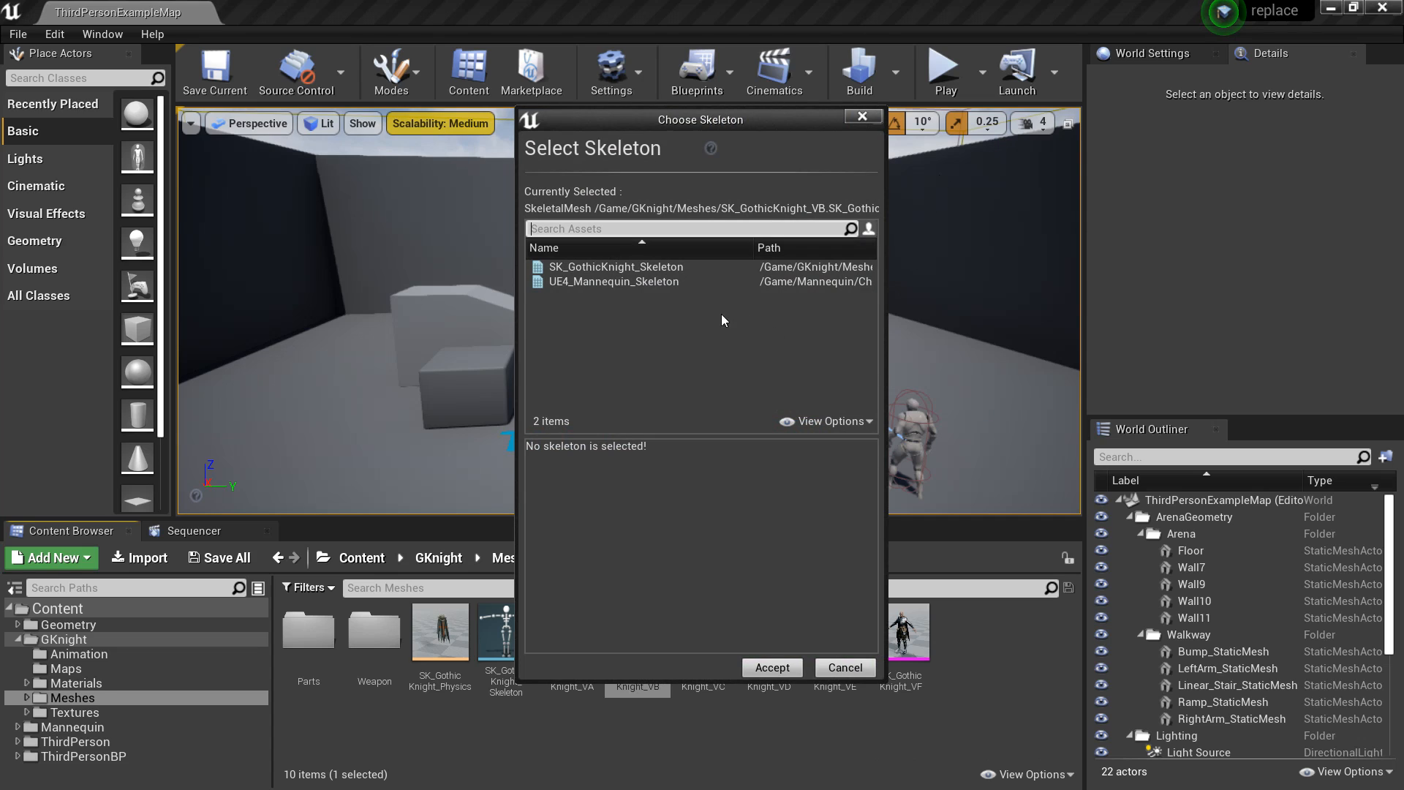
click(616, 281)
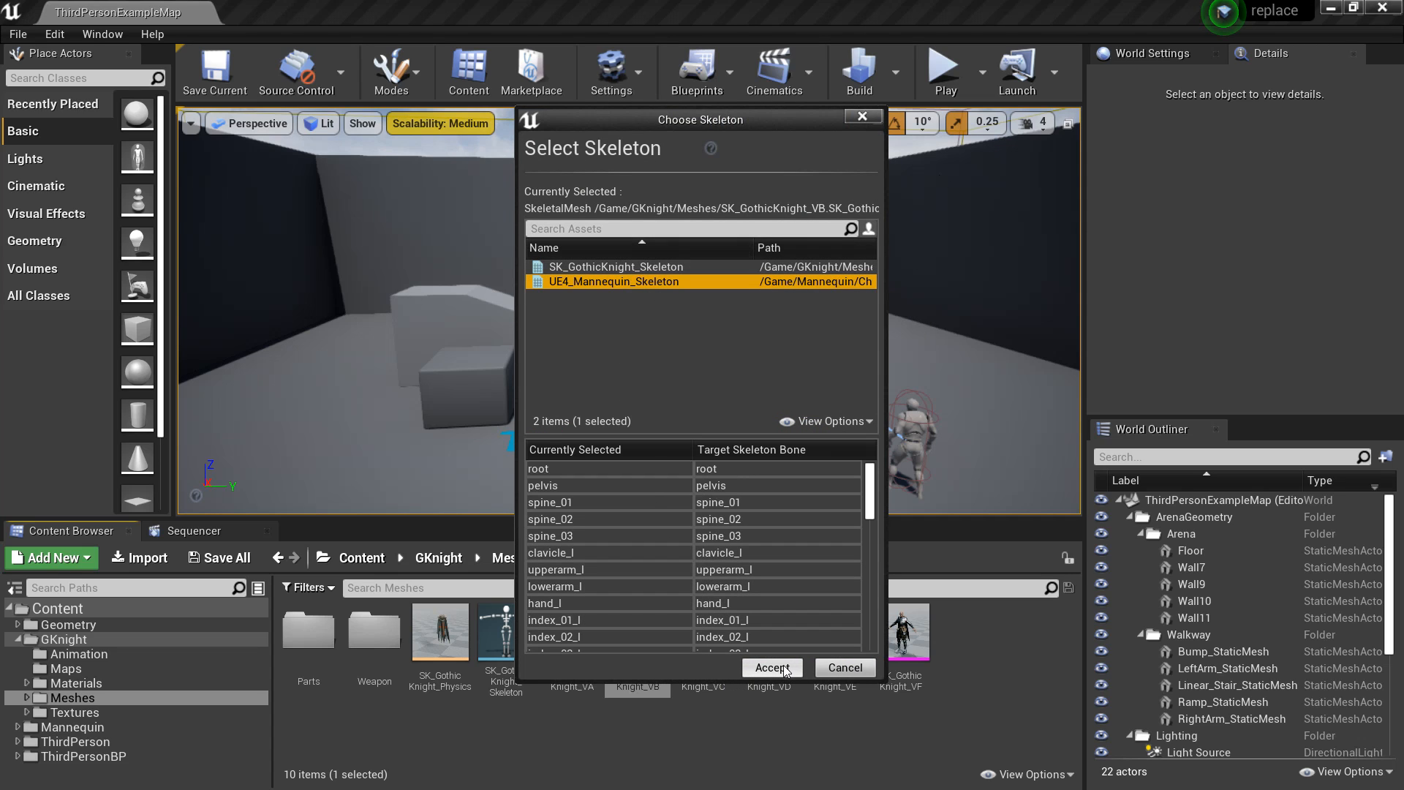
click(771, 667)
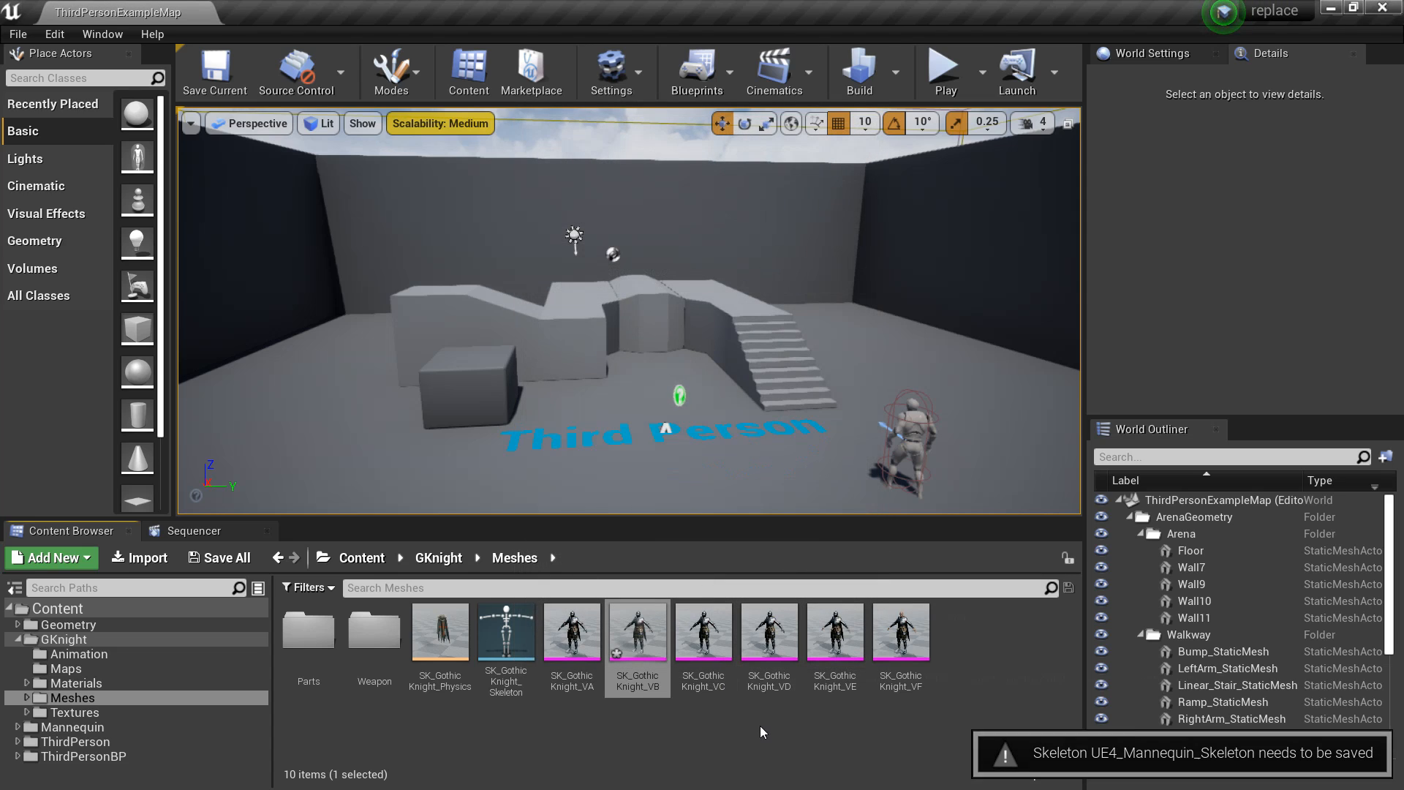
mouse_move(687, 732)
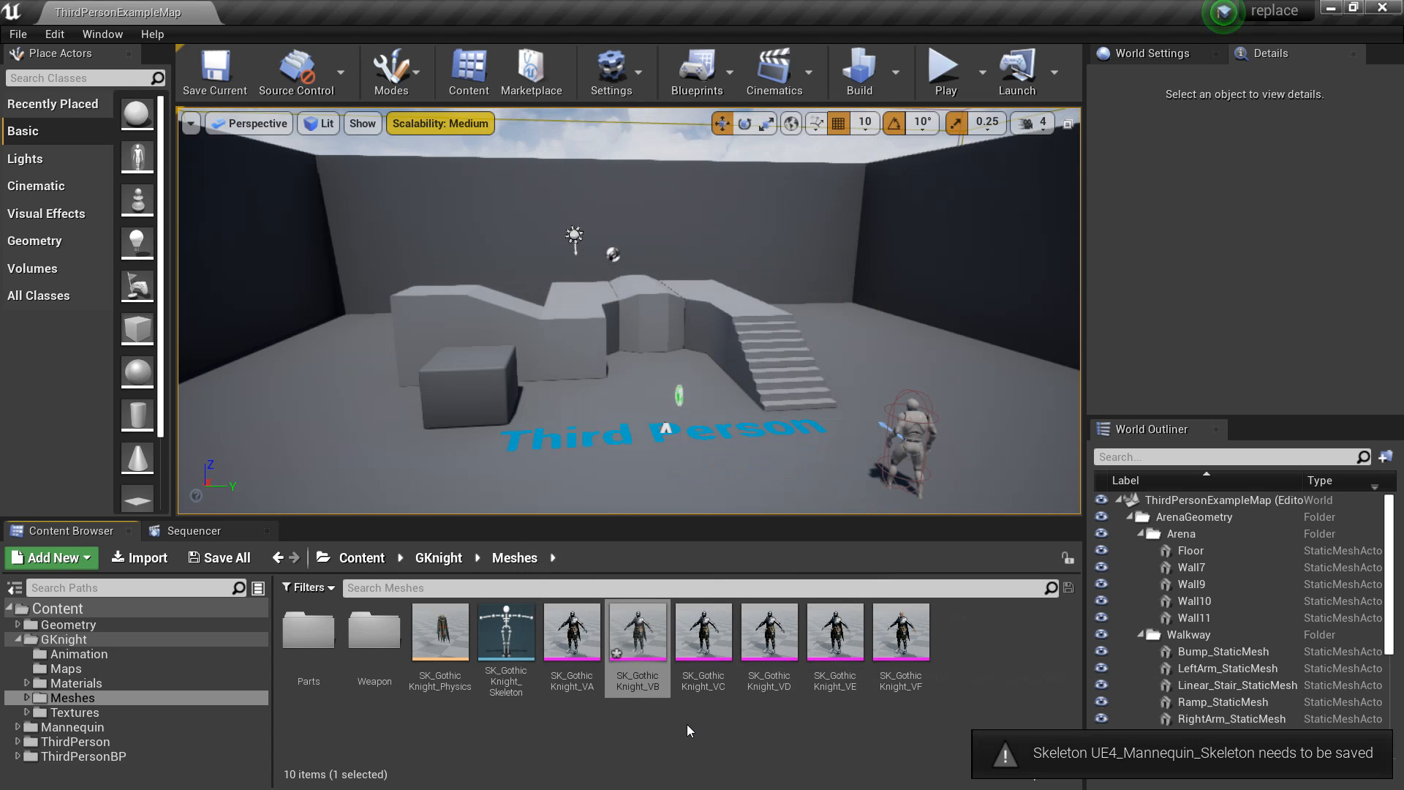
mouse_move(152, 772)
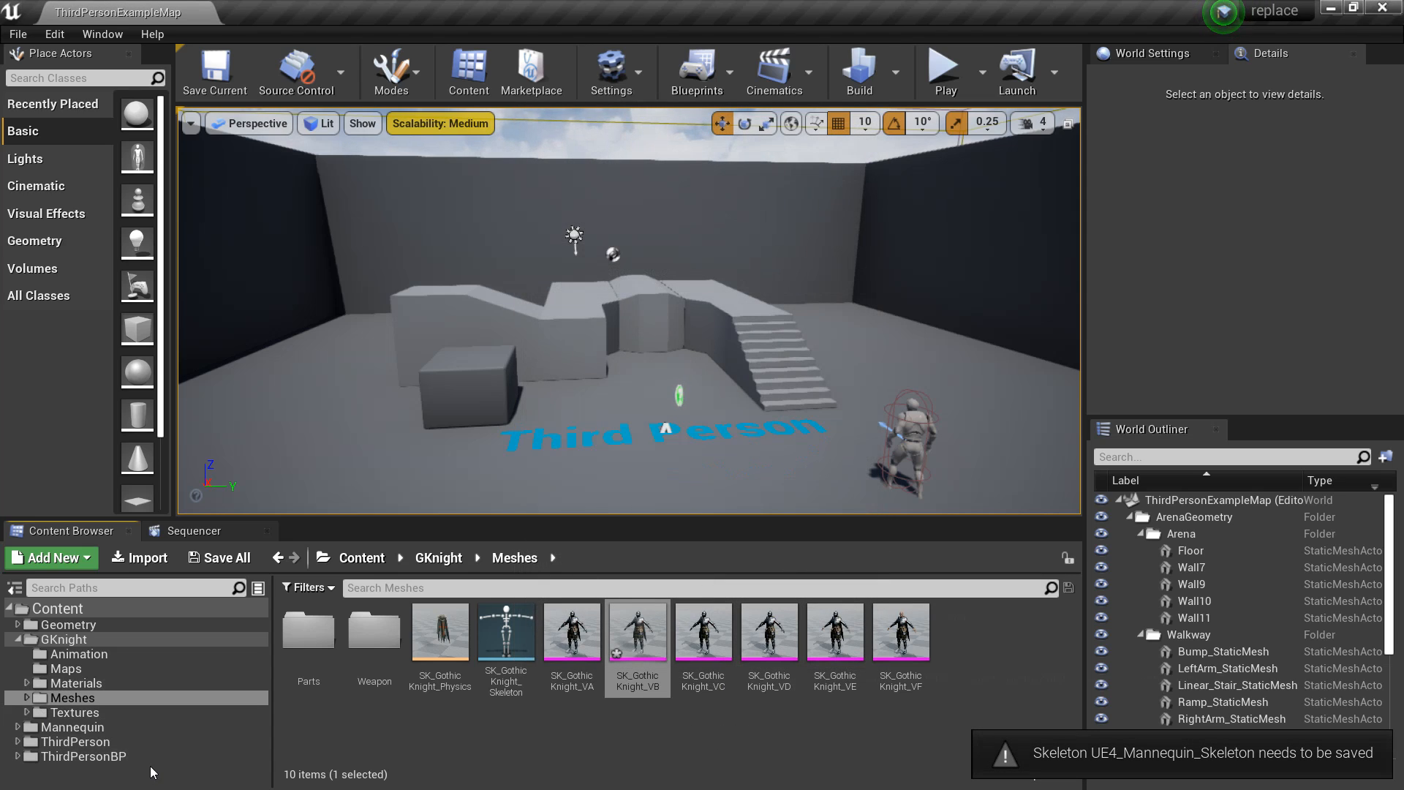
Open the ThirdPersonCharacter blueprint from ThirdPersonBP/Blueprints, maximized.
click(82, 757)
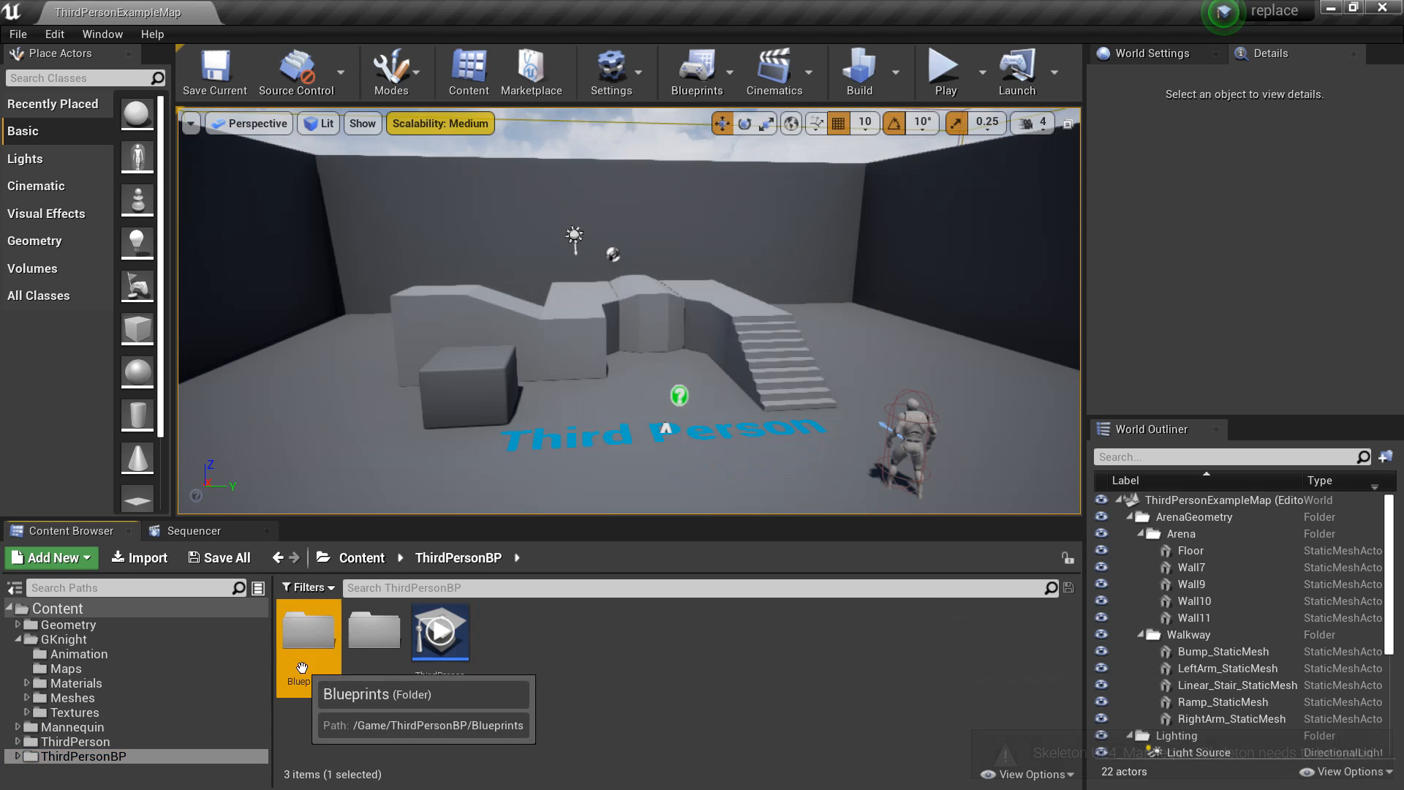
double_click(308, 631)
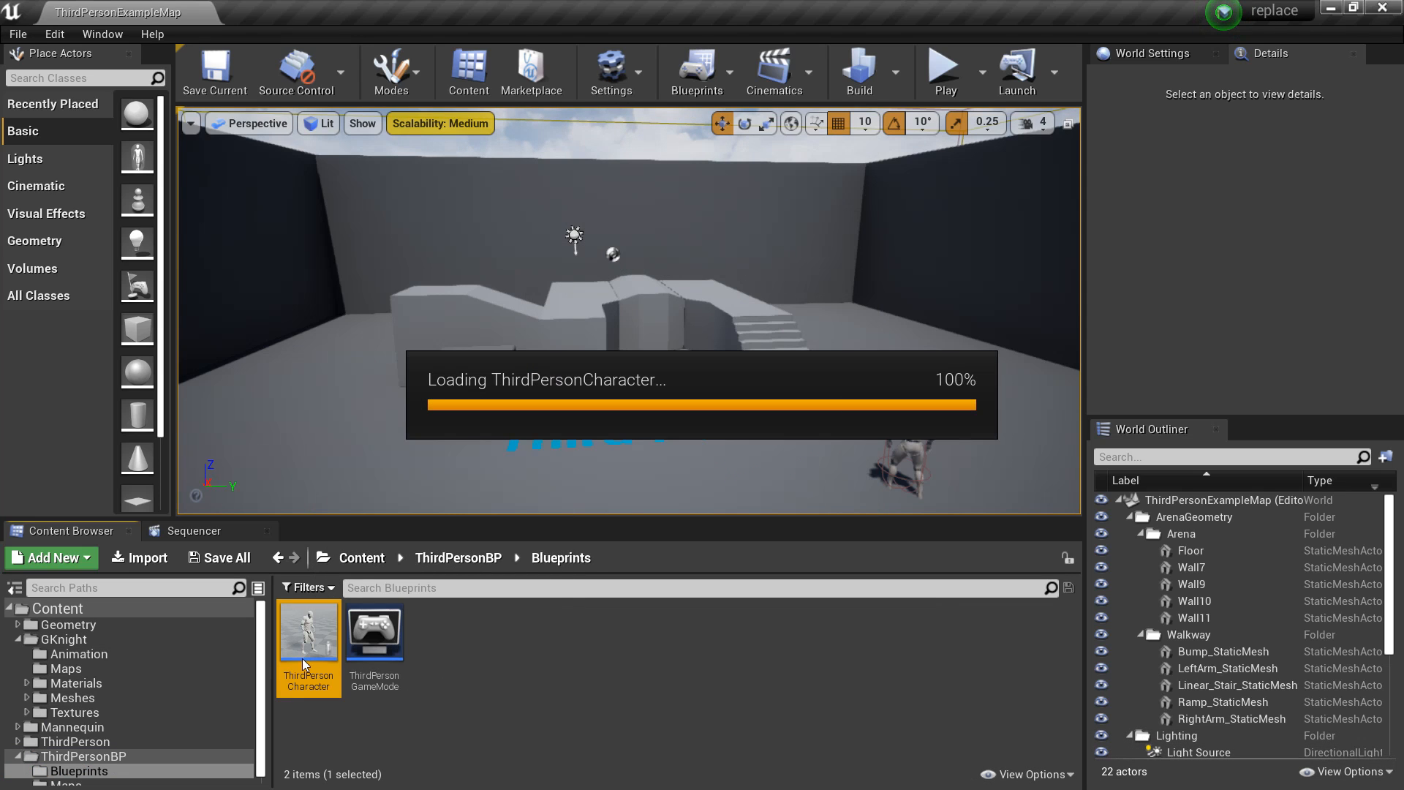
double_click(309, 632)
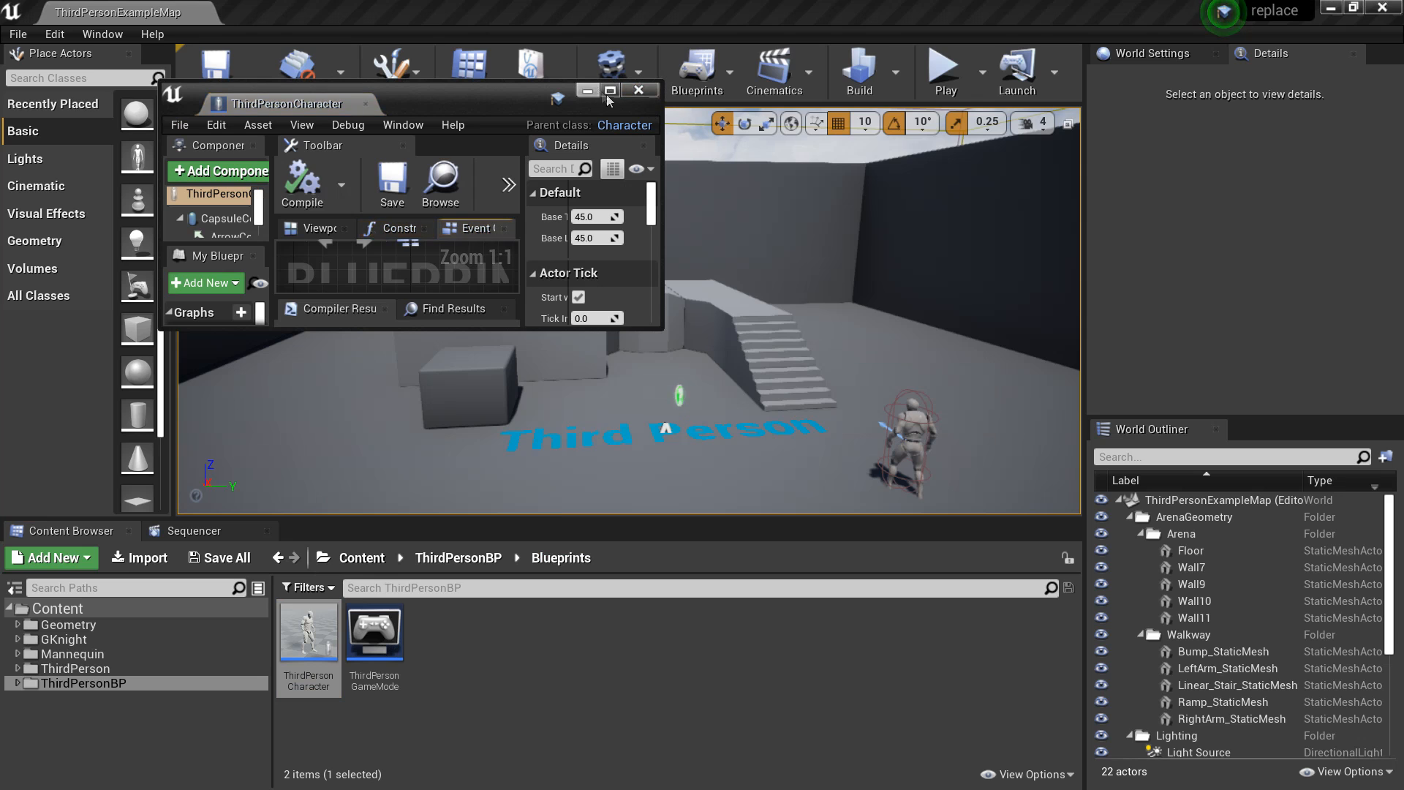
click(610, 89)
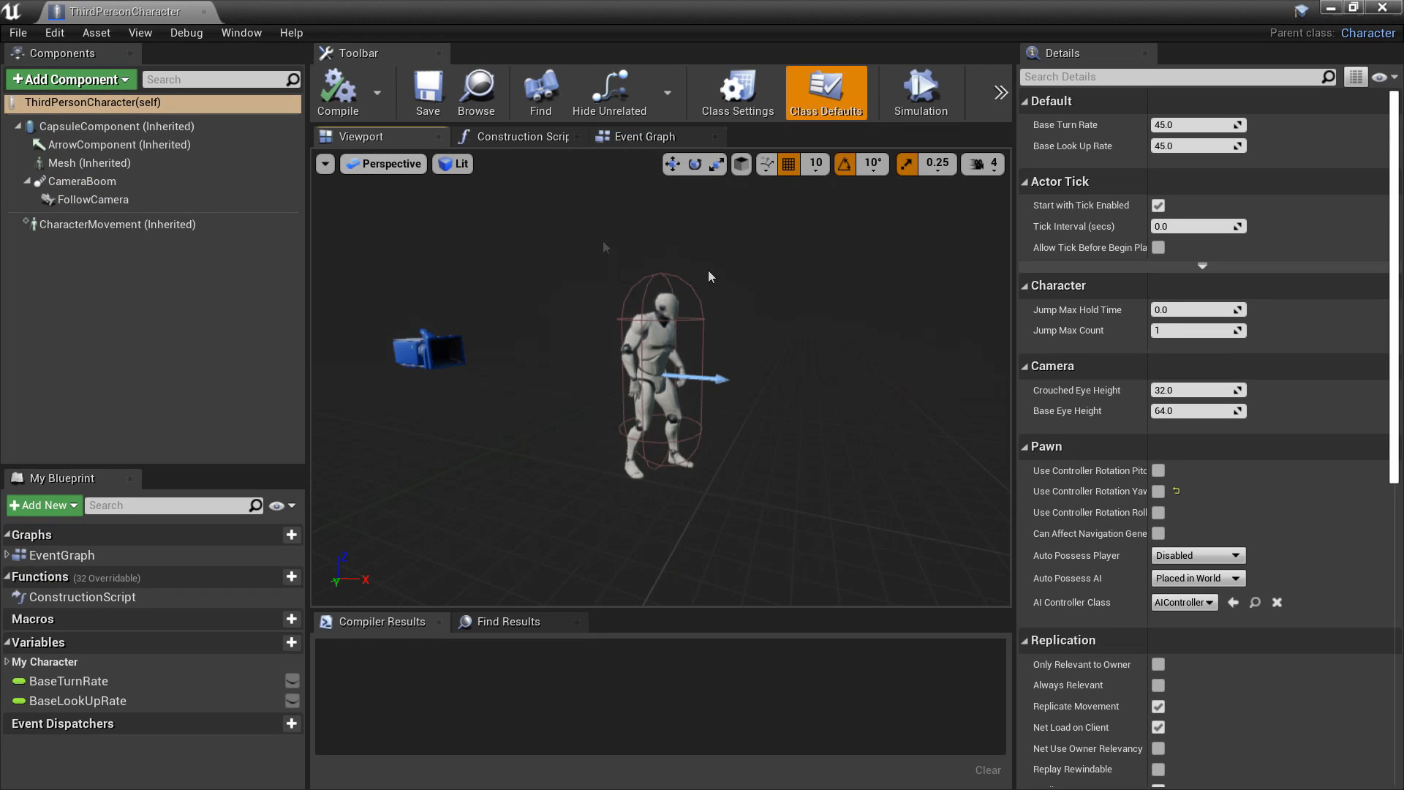
Set the Mesh component's Skeletal Mesh to SK_GothicKnight_VB, then undo it.
click(89, 163)
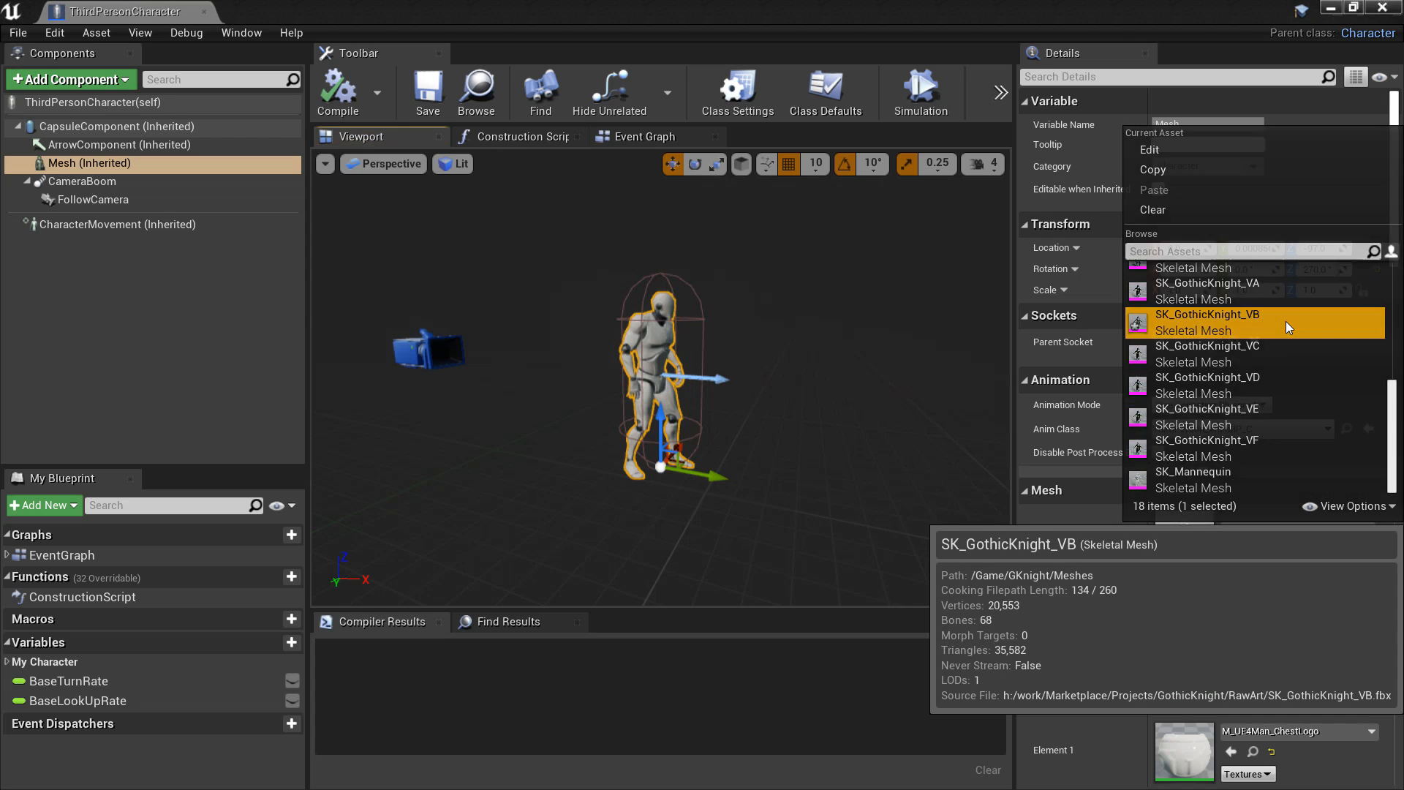
click(1207, 315)
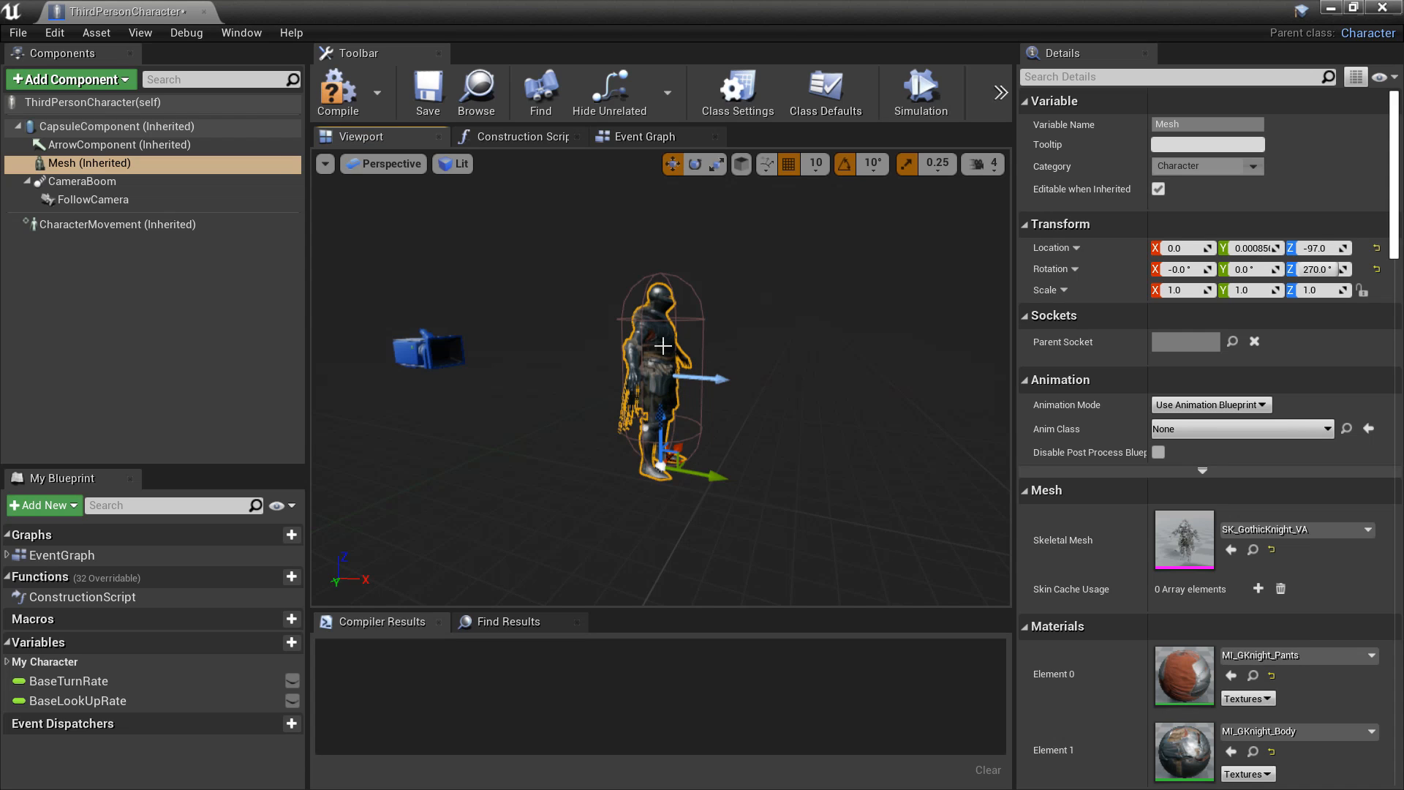
mouse_move(793, 399)
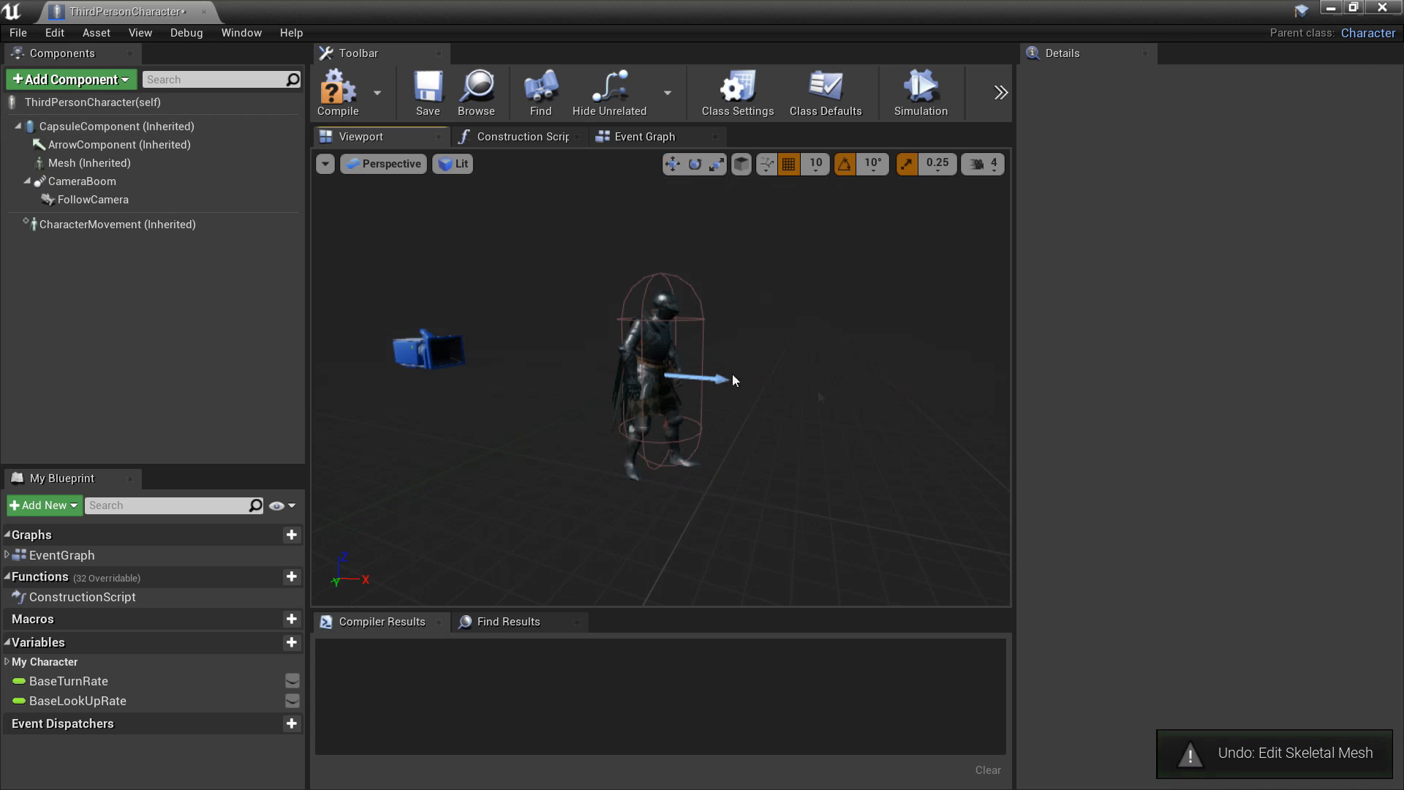
key(ctrl+z)
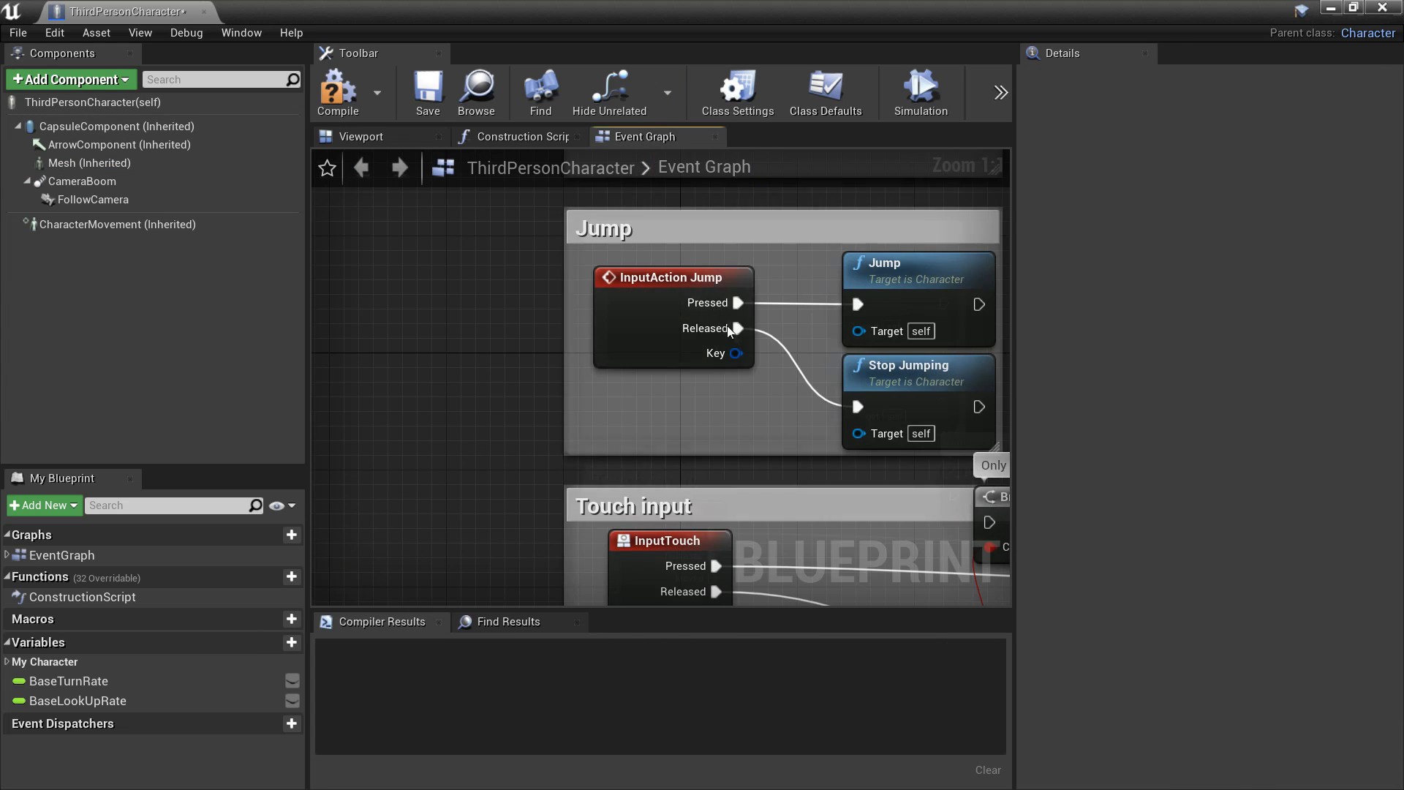
Add an M keyboard event node to the Event Graph.
right_click(587, 392)
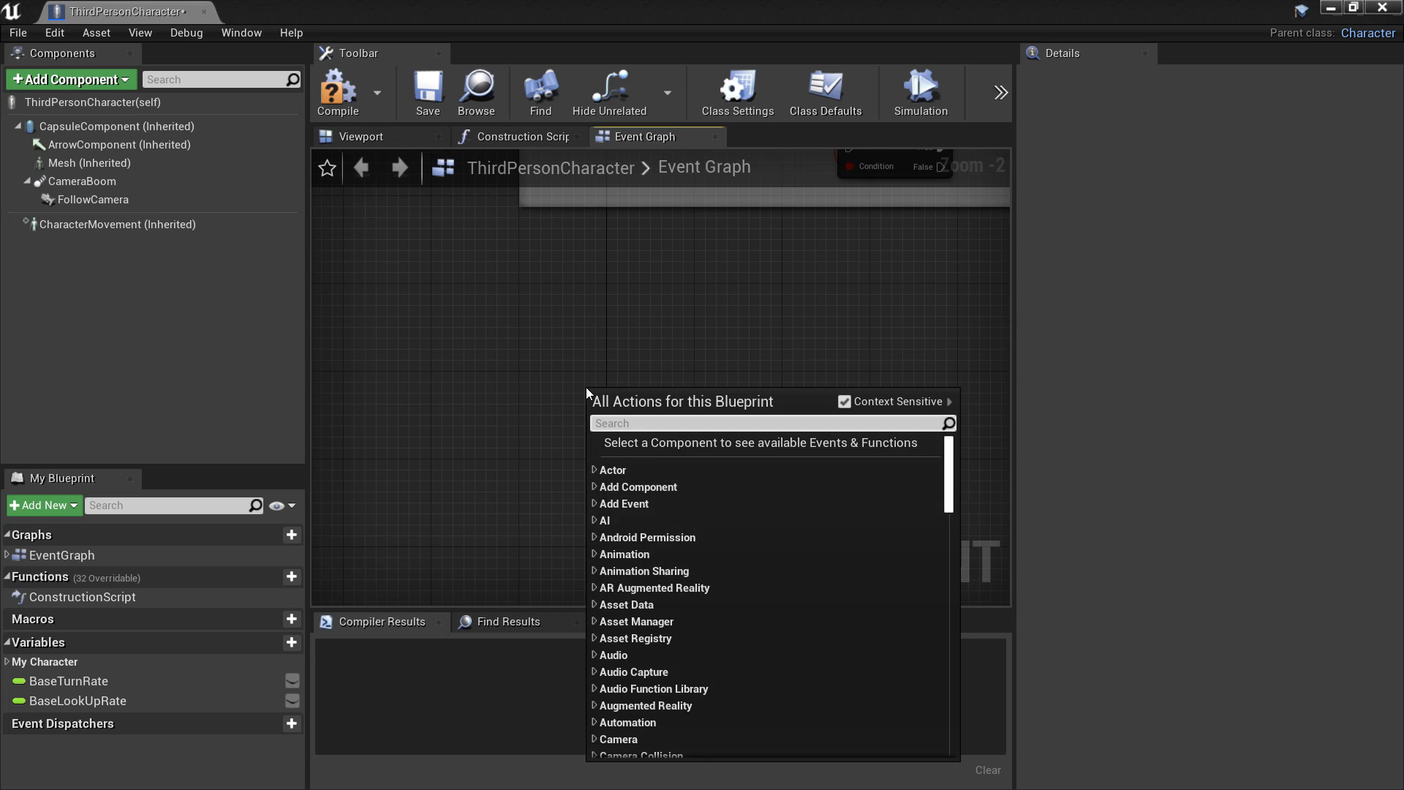
text(m key)
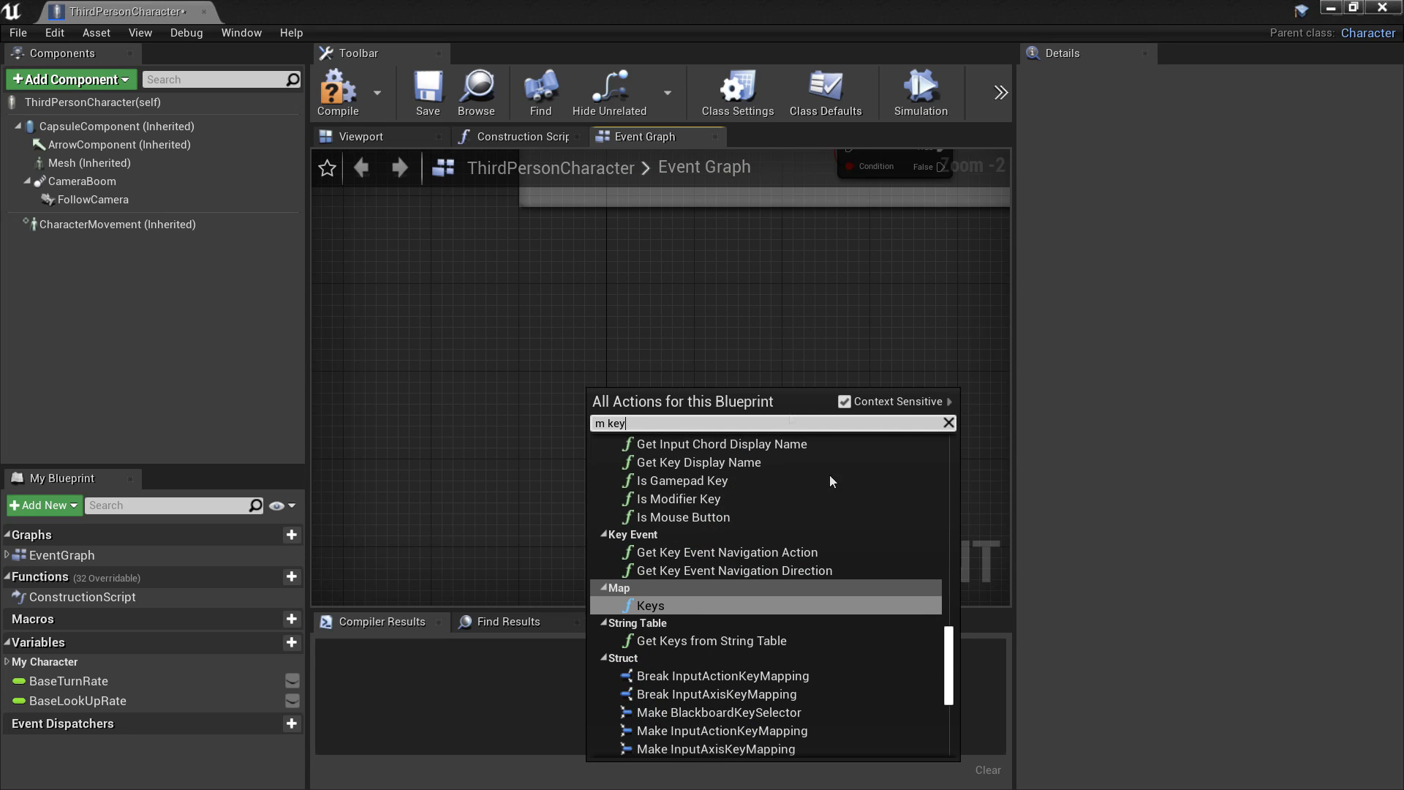
scroll(down, 3)
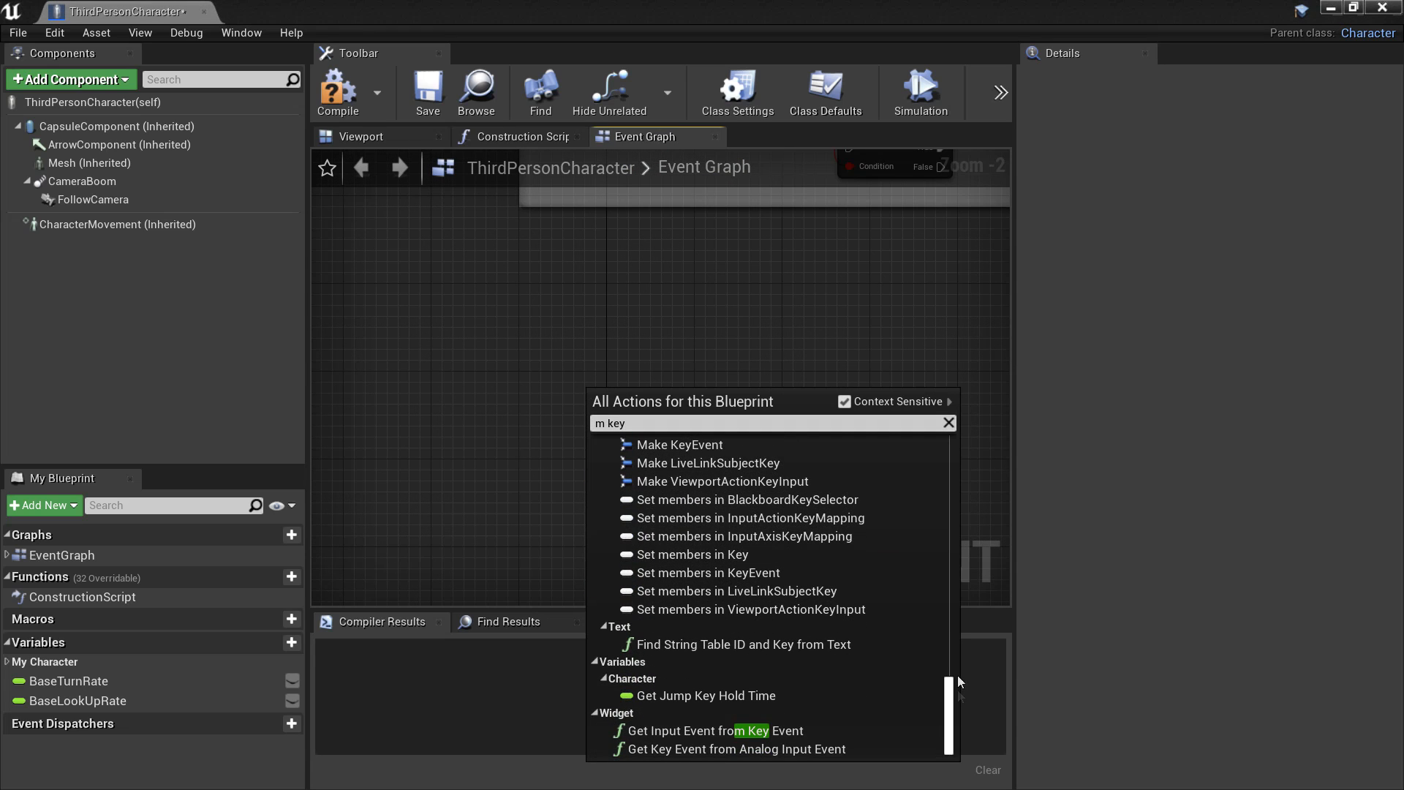
scroll(down, 3)
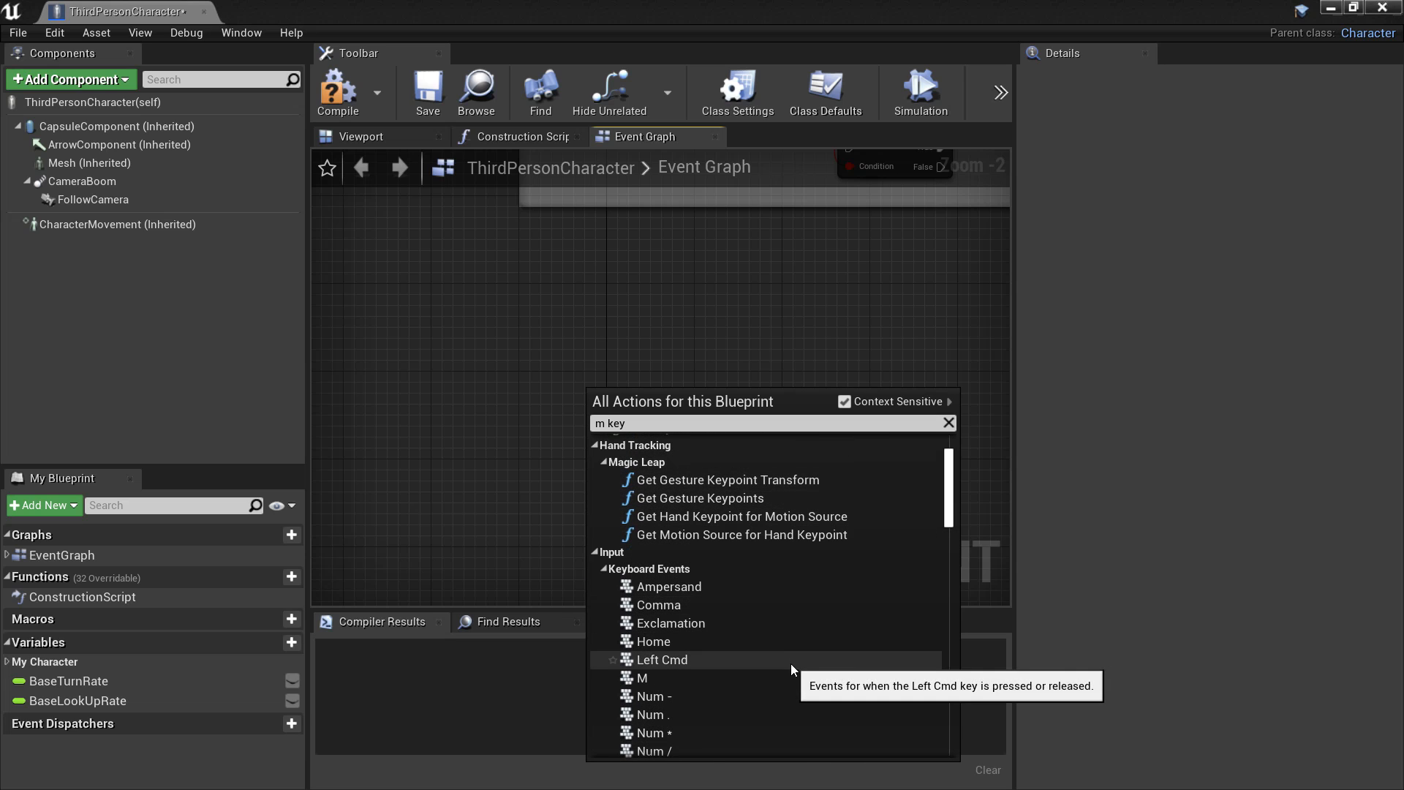
click(643, 677)
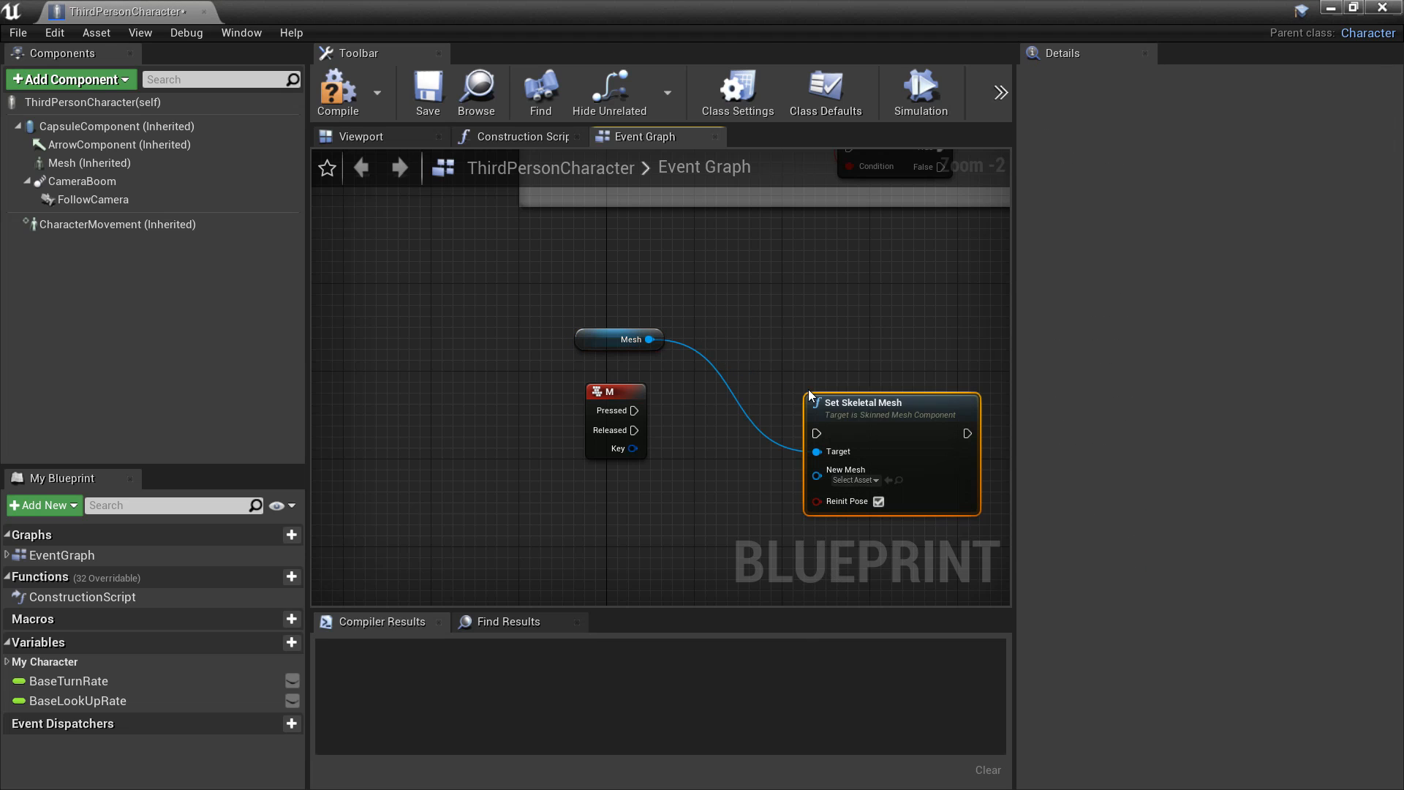
Wire M Pressed into a Flip Flop whose A output drives Set Skeletal Mesh.
drag(616, 392, 528, 424)
text(flip)
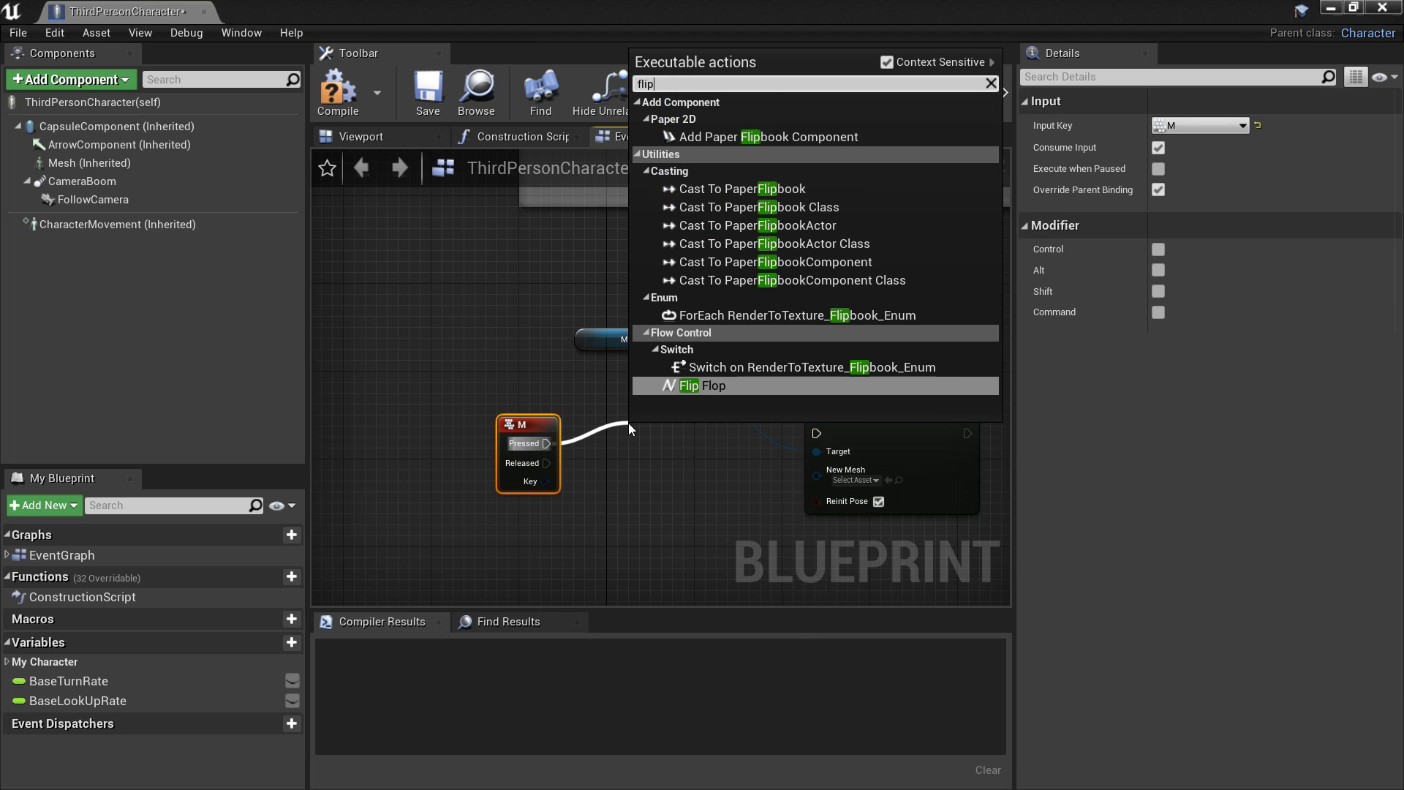
click(704, 384)
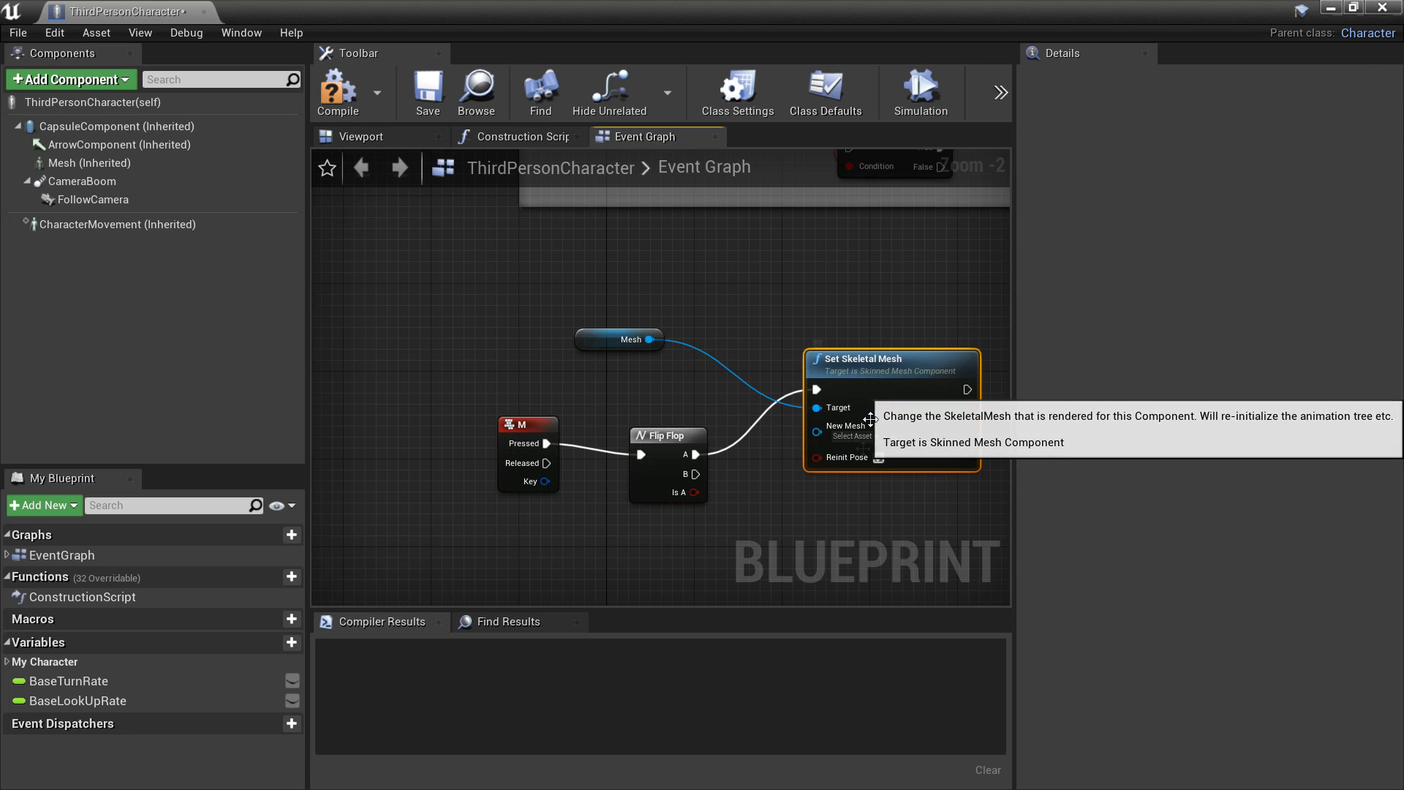
click(850, 436)
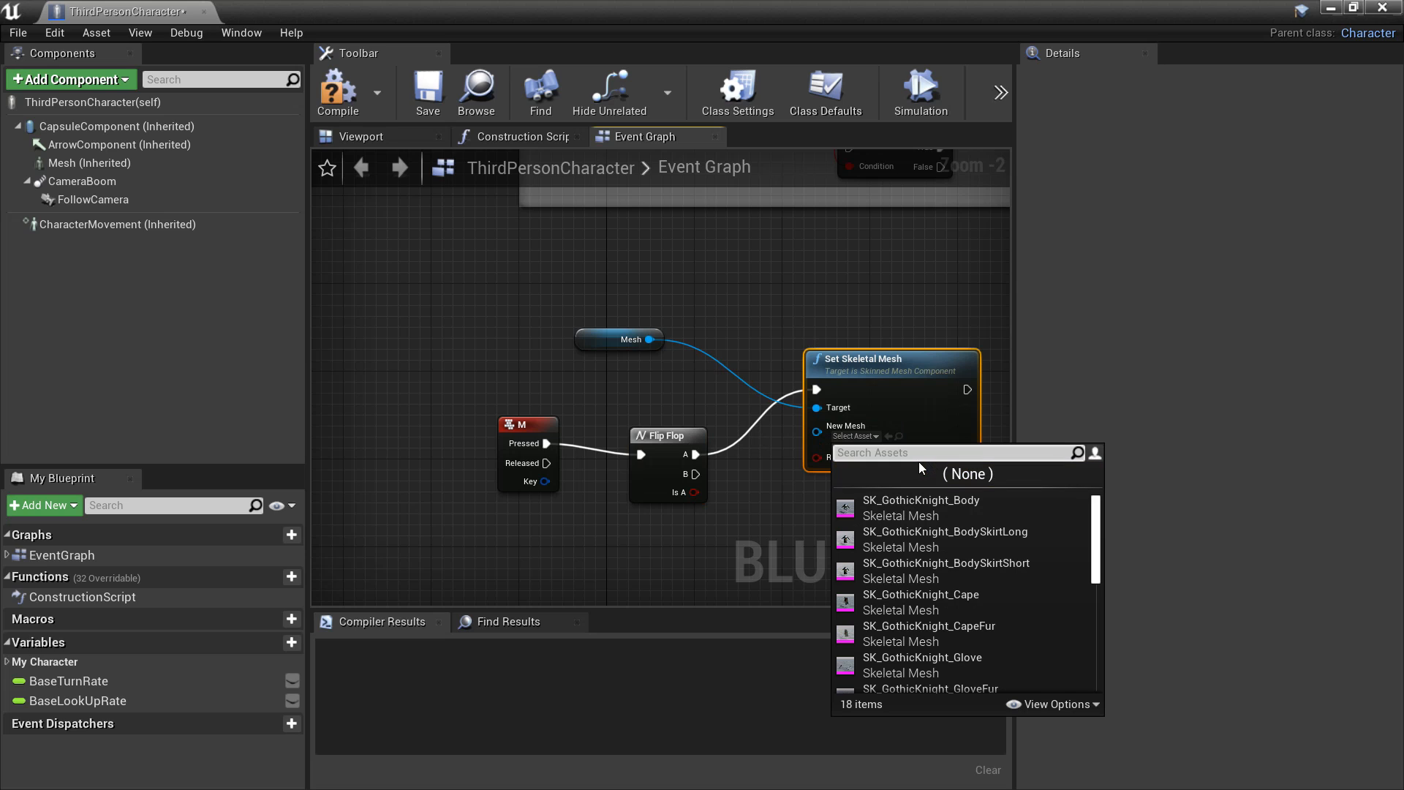
Set the first New Mesh to SK_Mannequin and the second swap to a SK_GothicKnight mesh.
text(sk_m)
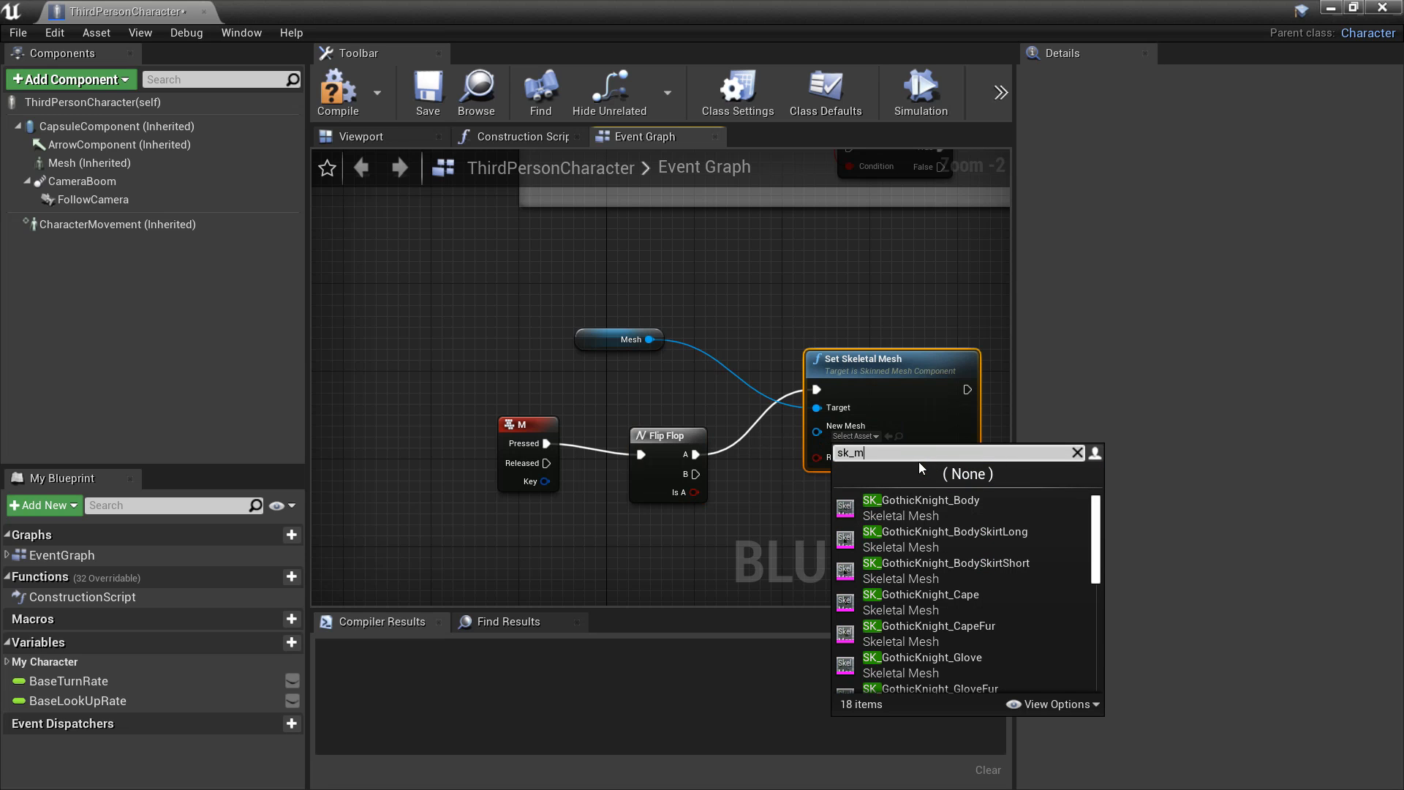
click(859, 436)
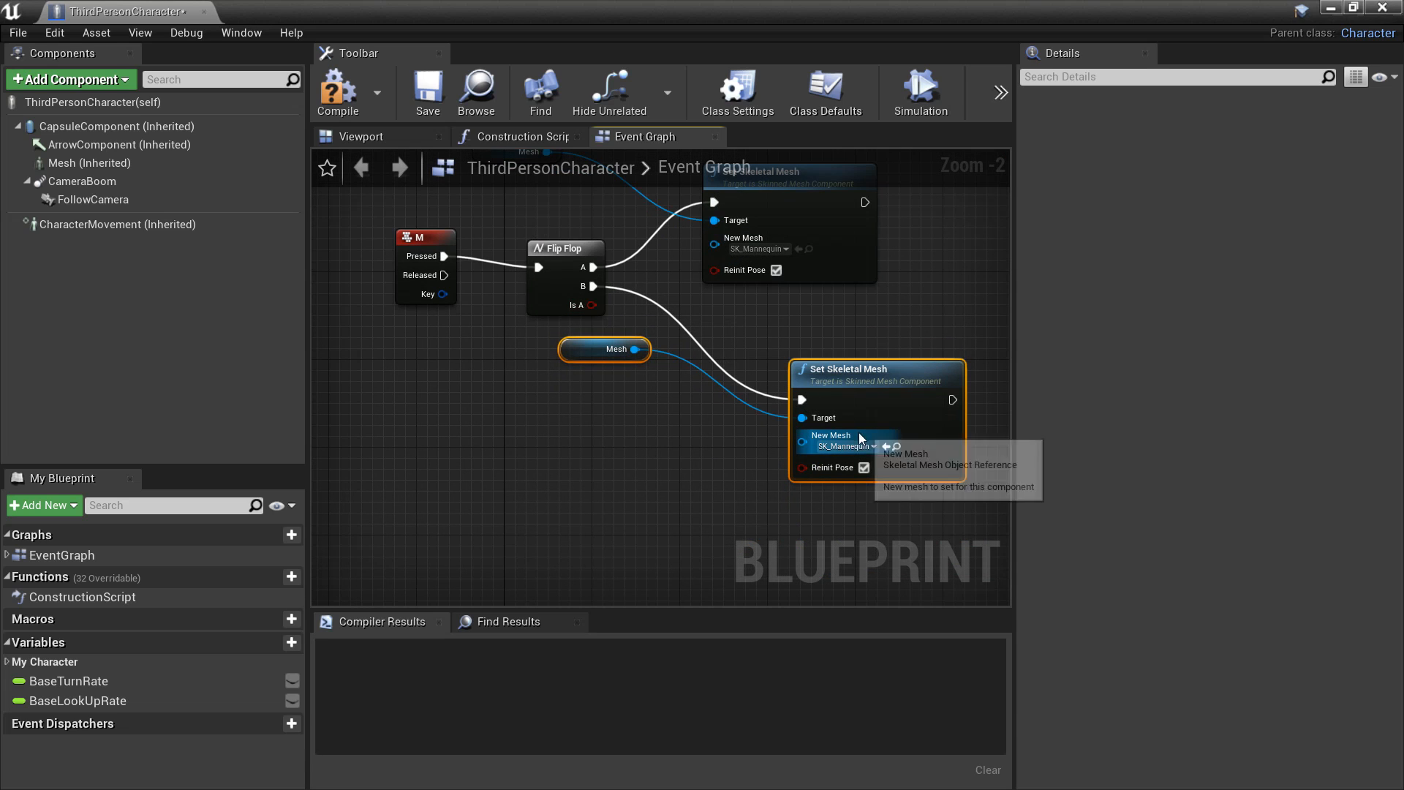
click(847, 446)
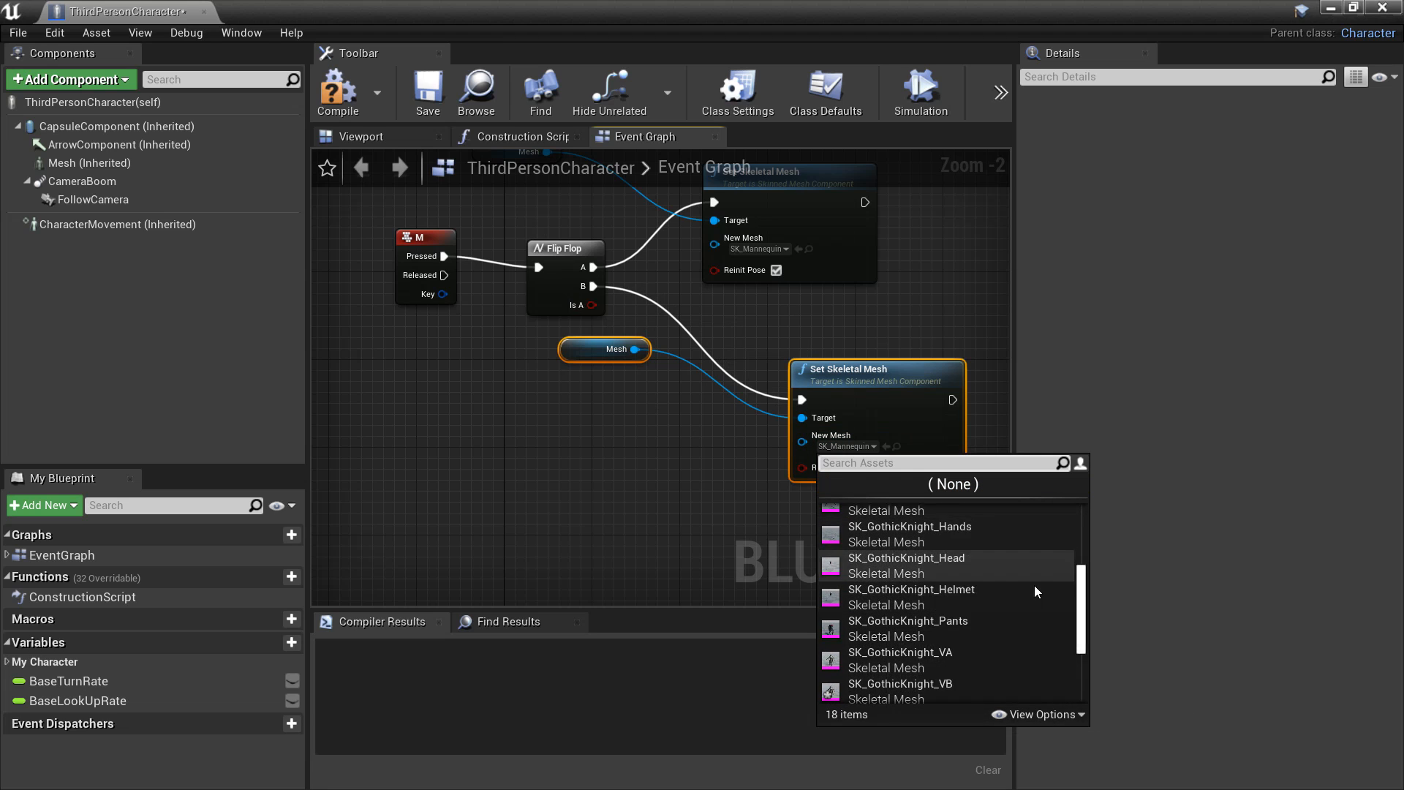
click(895, 541)
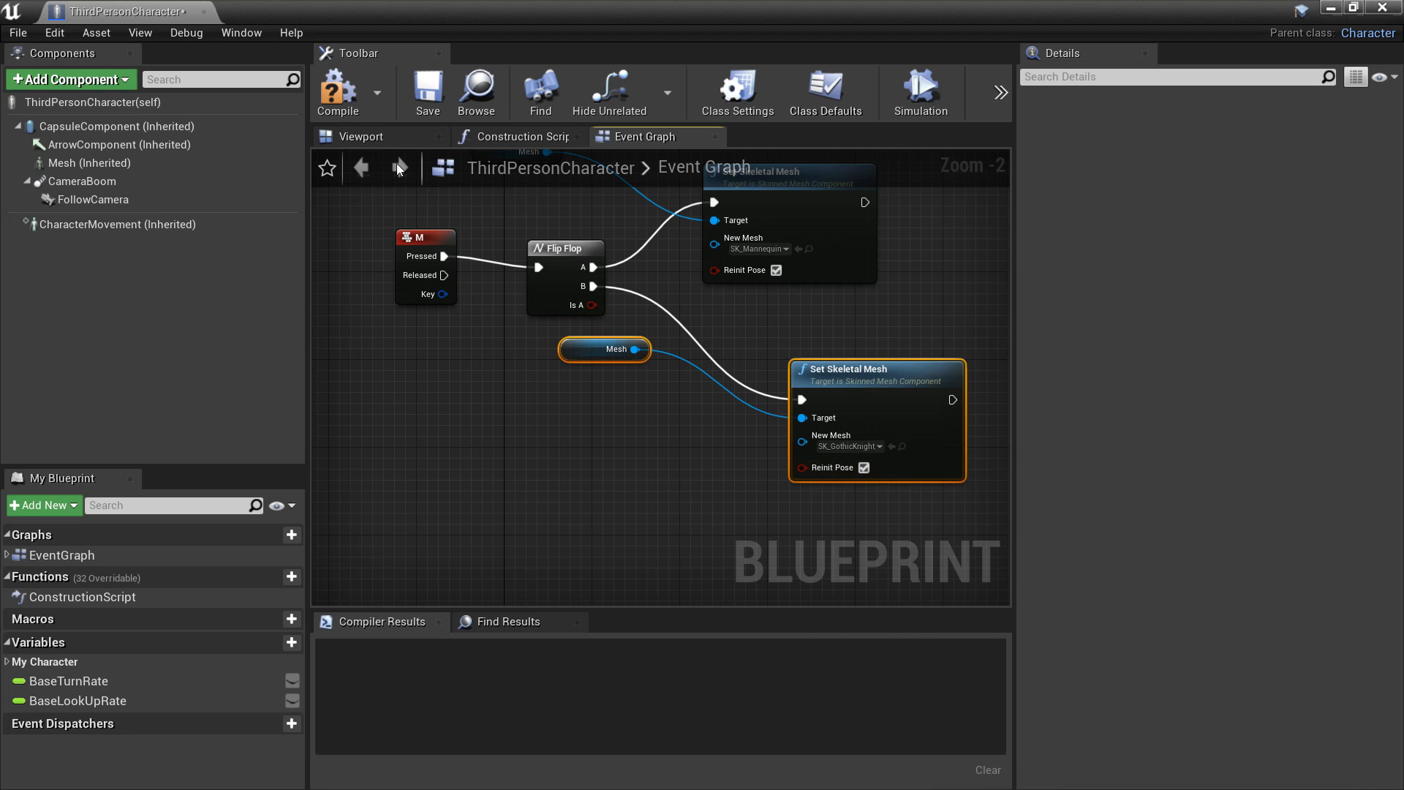
click(338, 92)
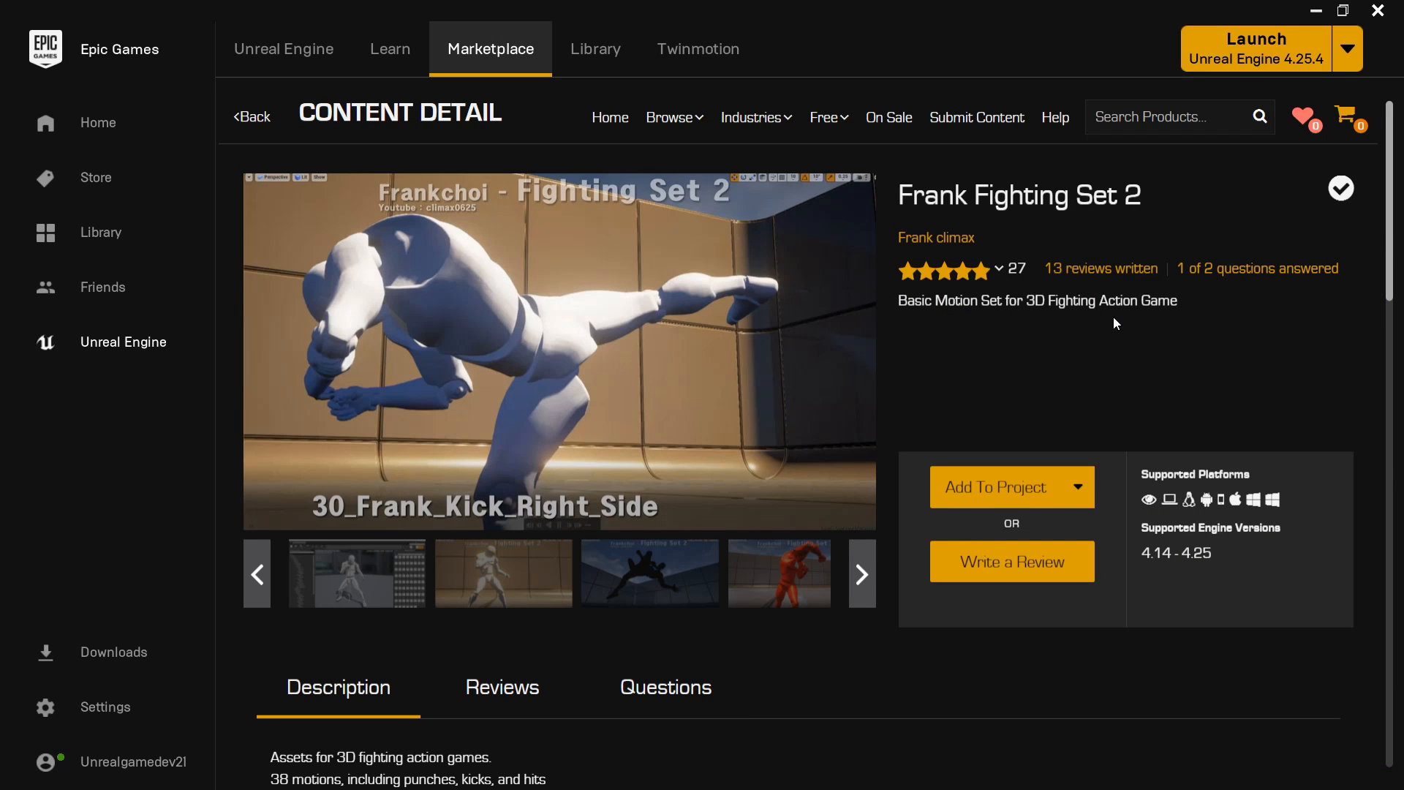
Scroll through the Frank Fighting Set 2 Marketplace page.
scroll(down, 3)
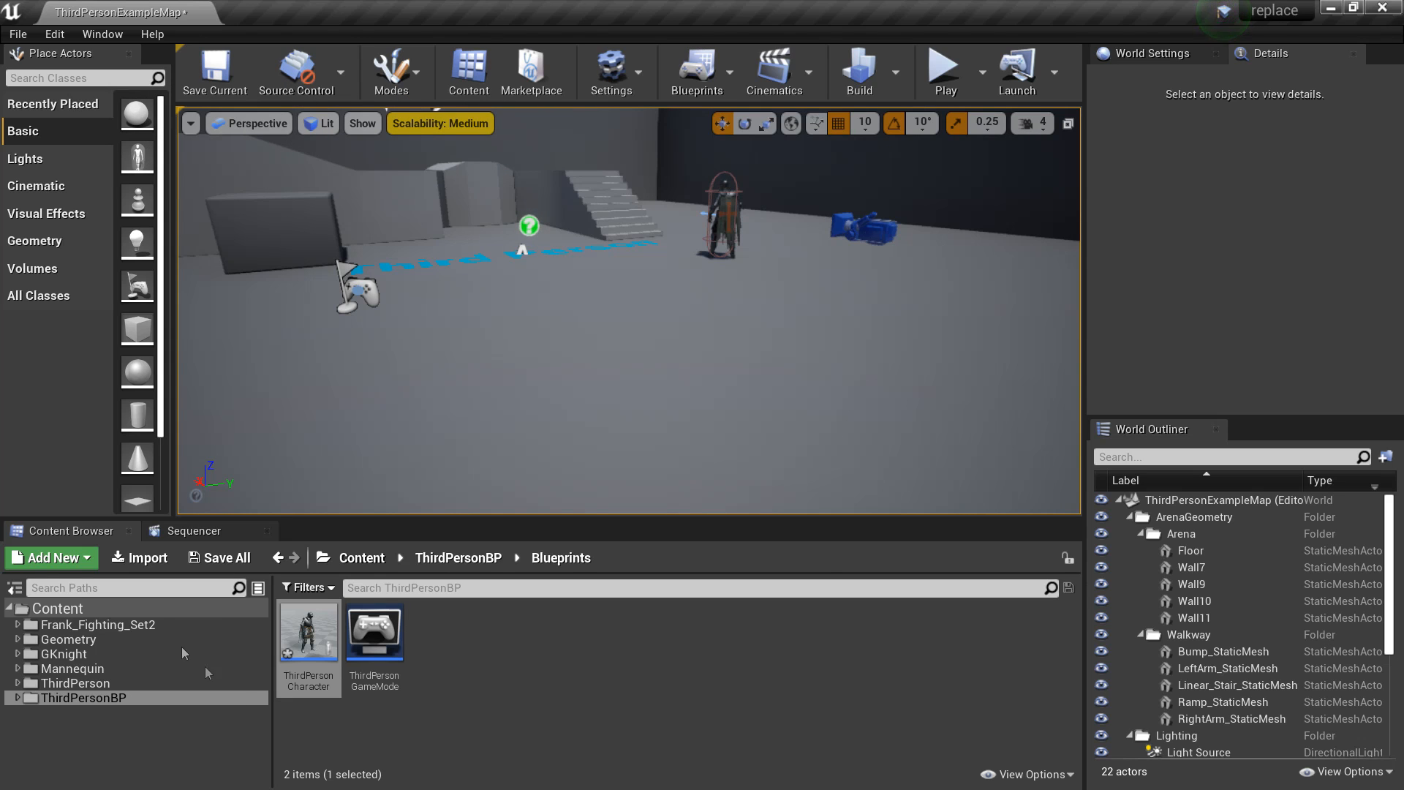
Open 01_Frank_Moves_Idle from the Frank_Fighting_Set2 Animations folder.
click(96, 625)
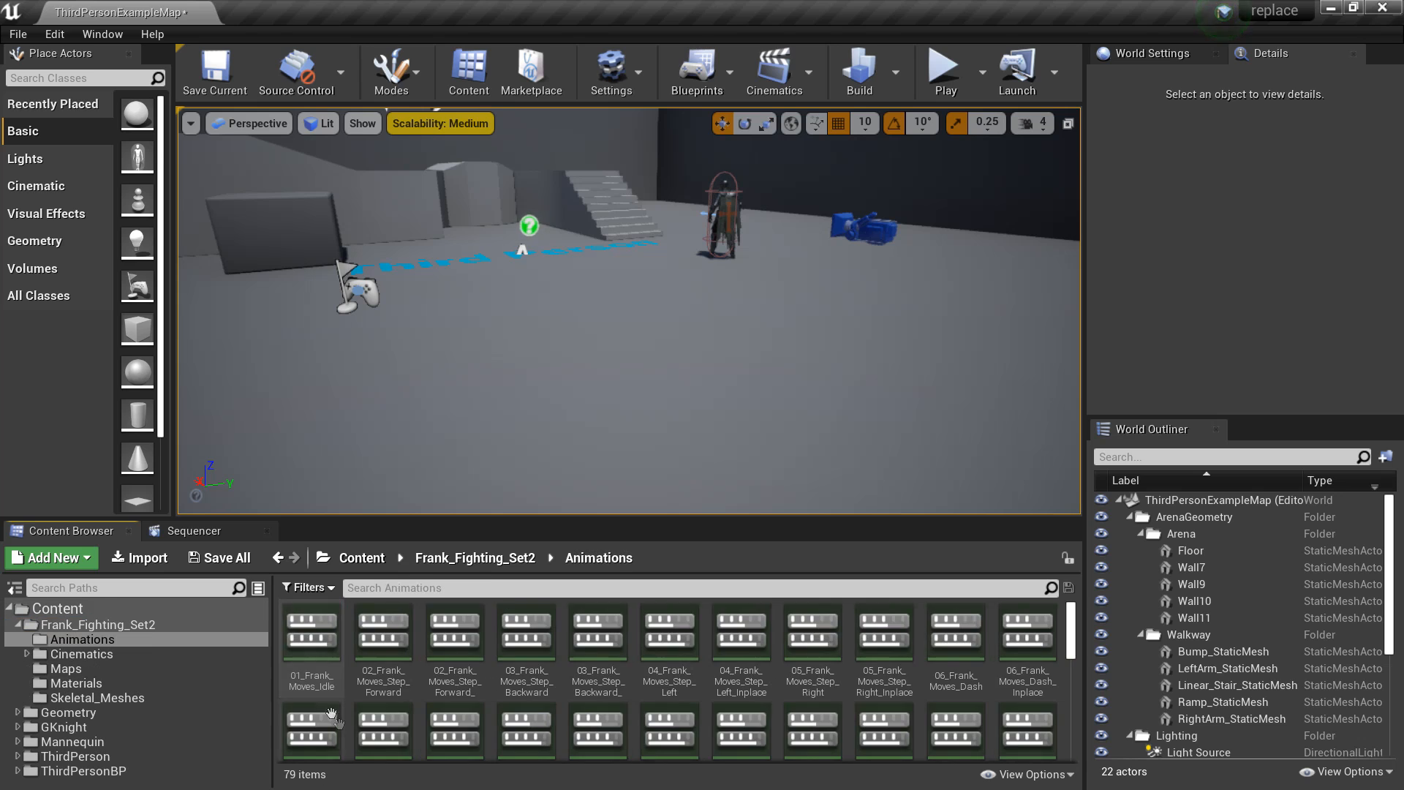
click(311, 629)
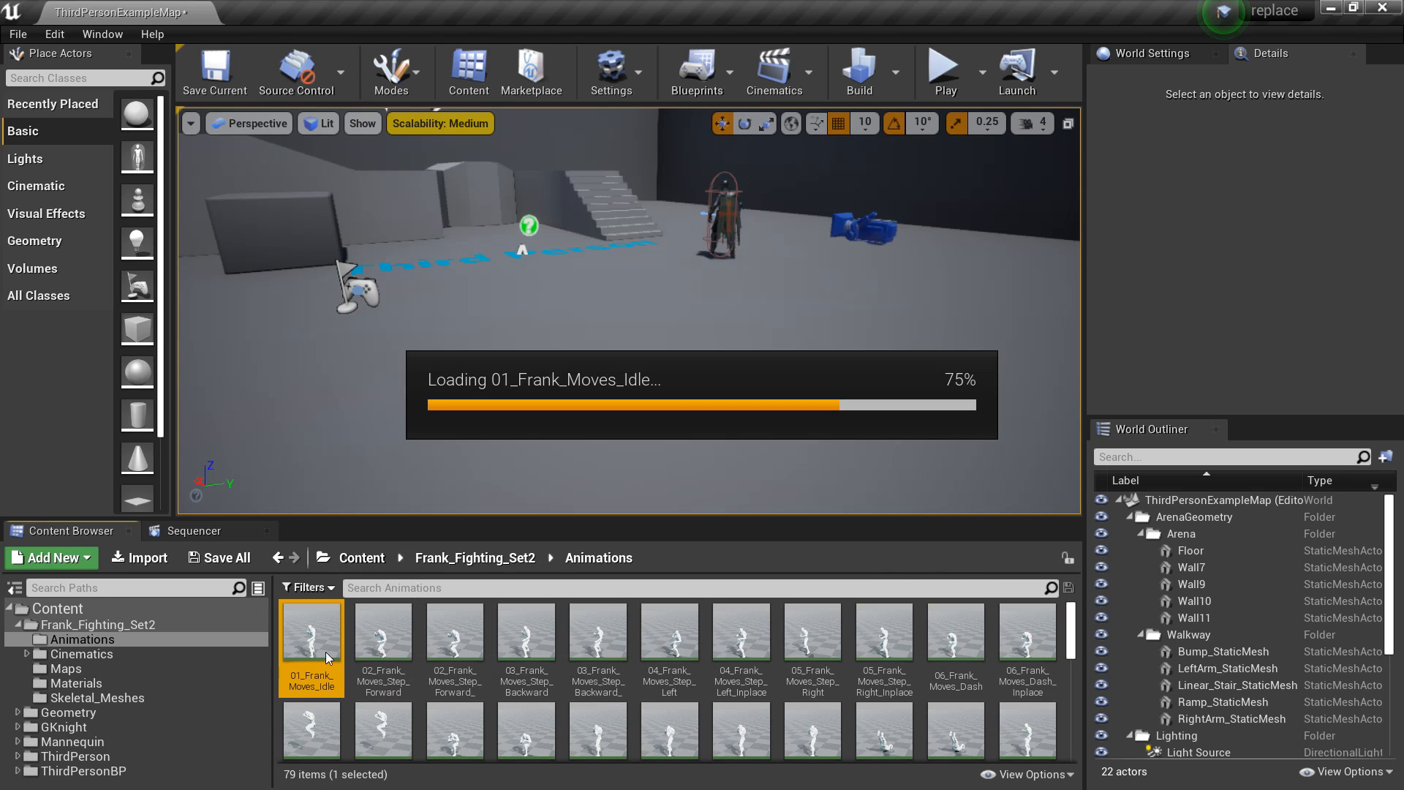
double_click(310, 632)
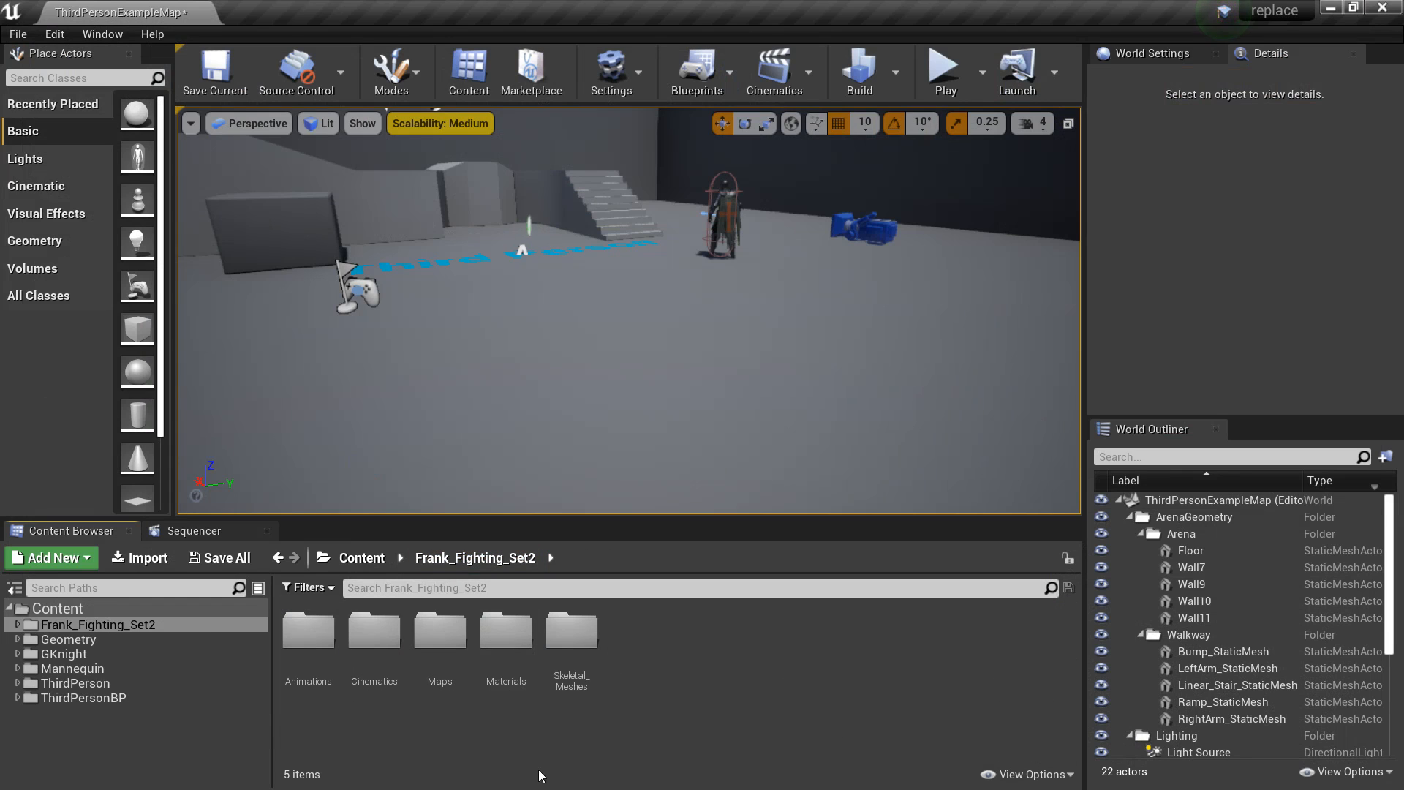
Open Skeletal_Meshes and select the pack's SK_Mannequin_Skeleton.
double_click(571, 629)
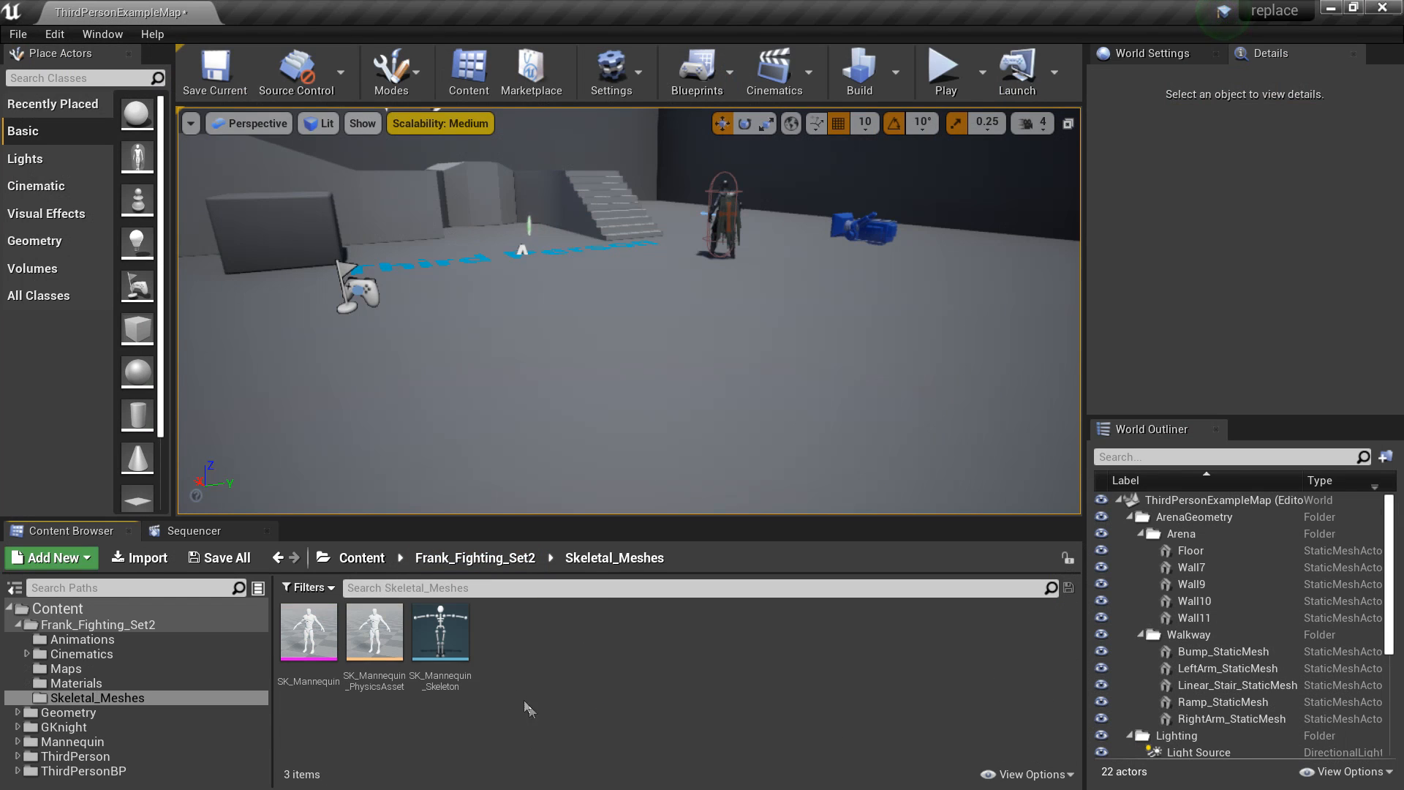
click(440, 627)
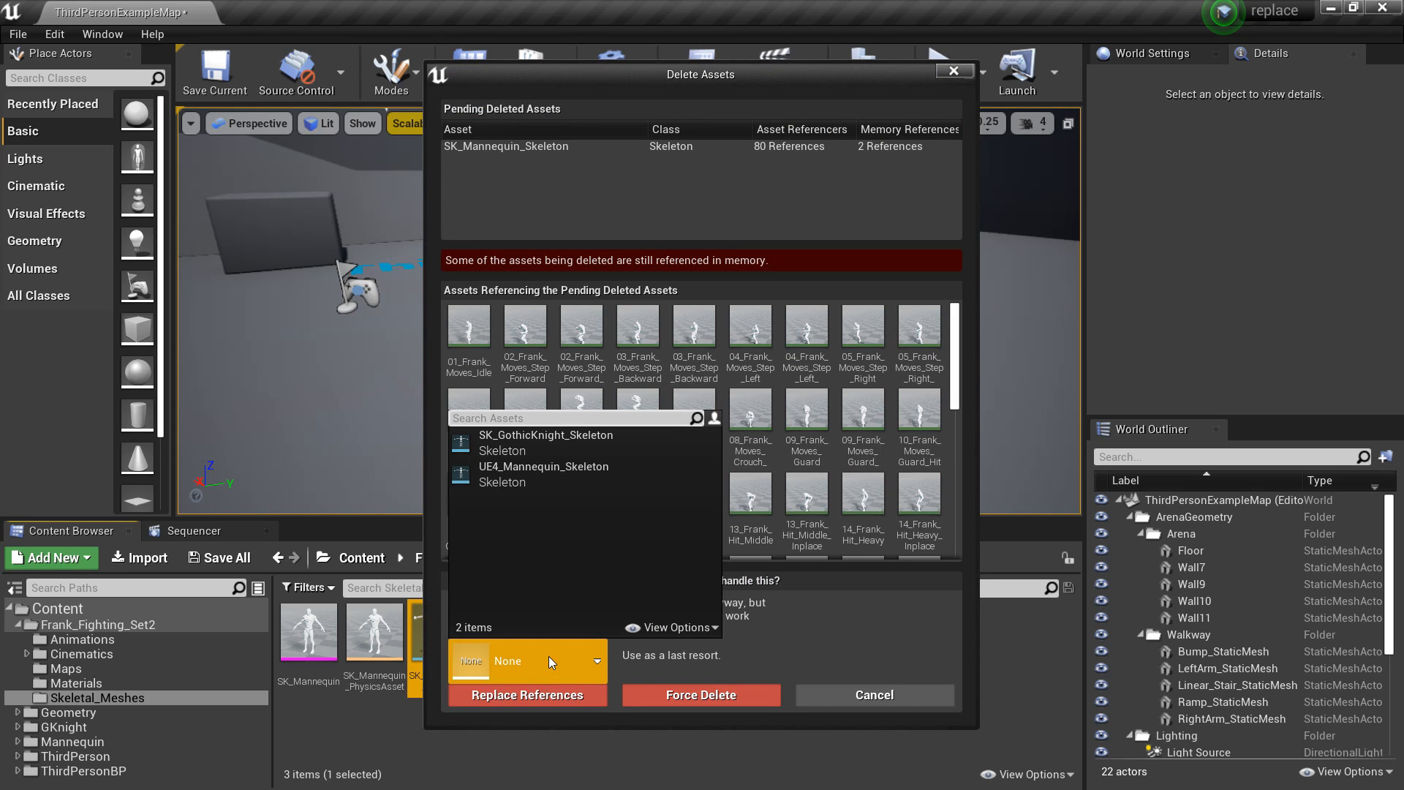
Delete SK_Mannequin_Skeleton, replacing its references with UE4_Mannequin_Skeleton.
click(544, 472)
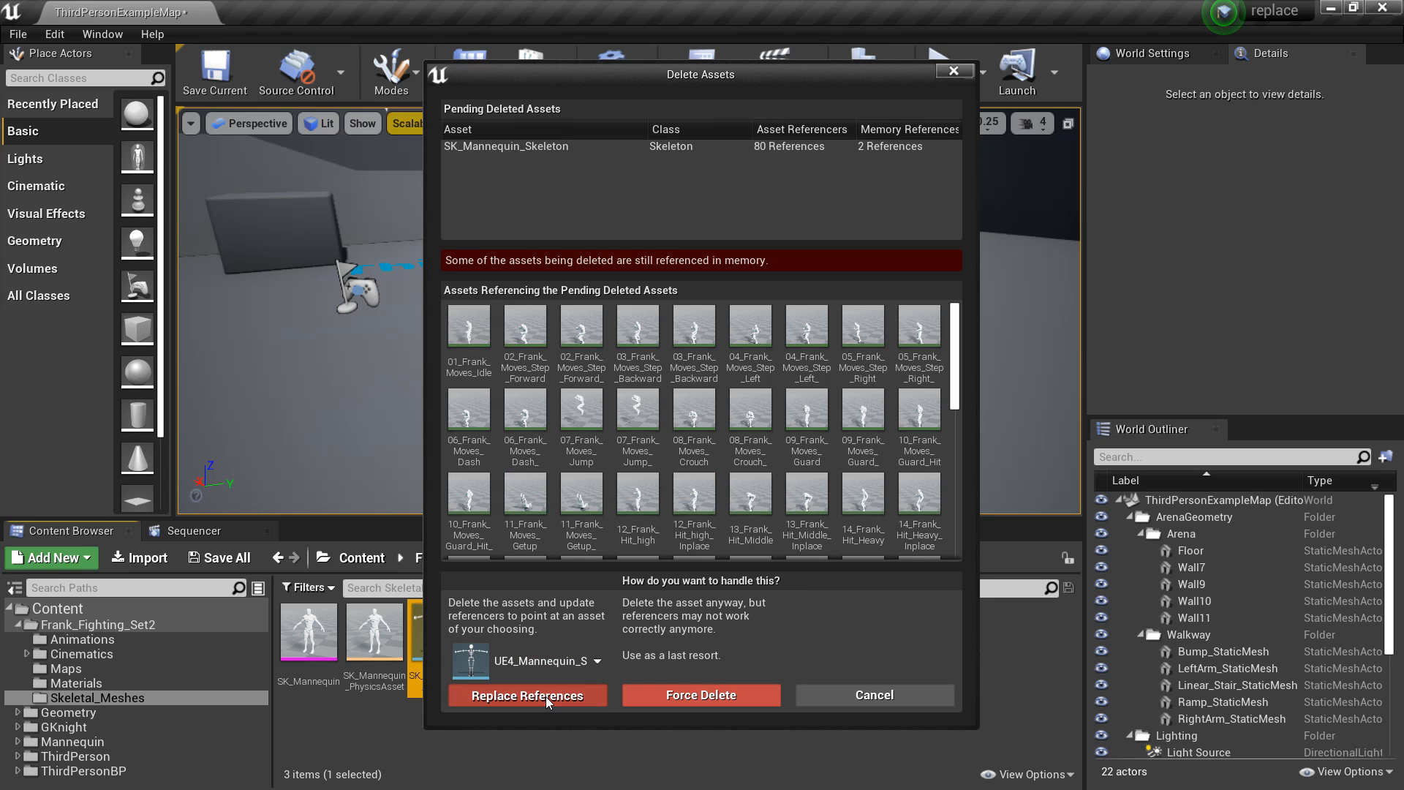
click(526, 695)
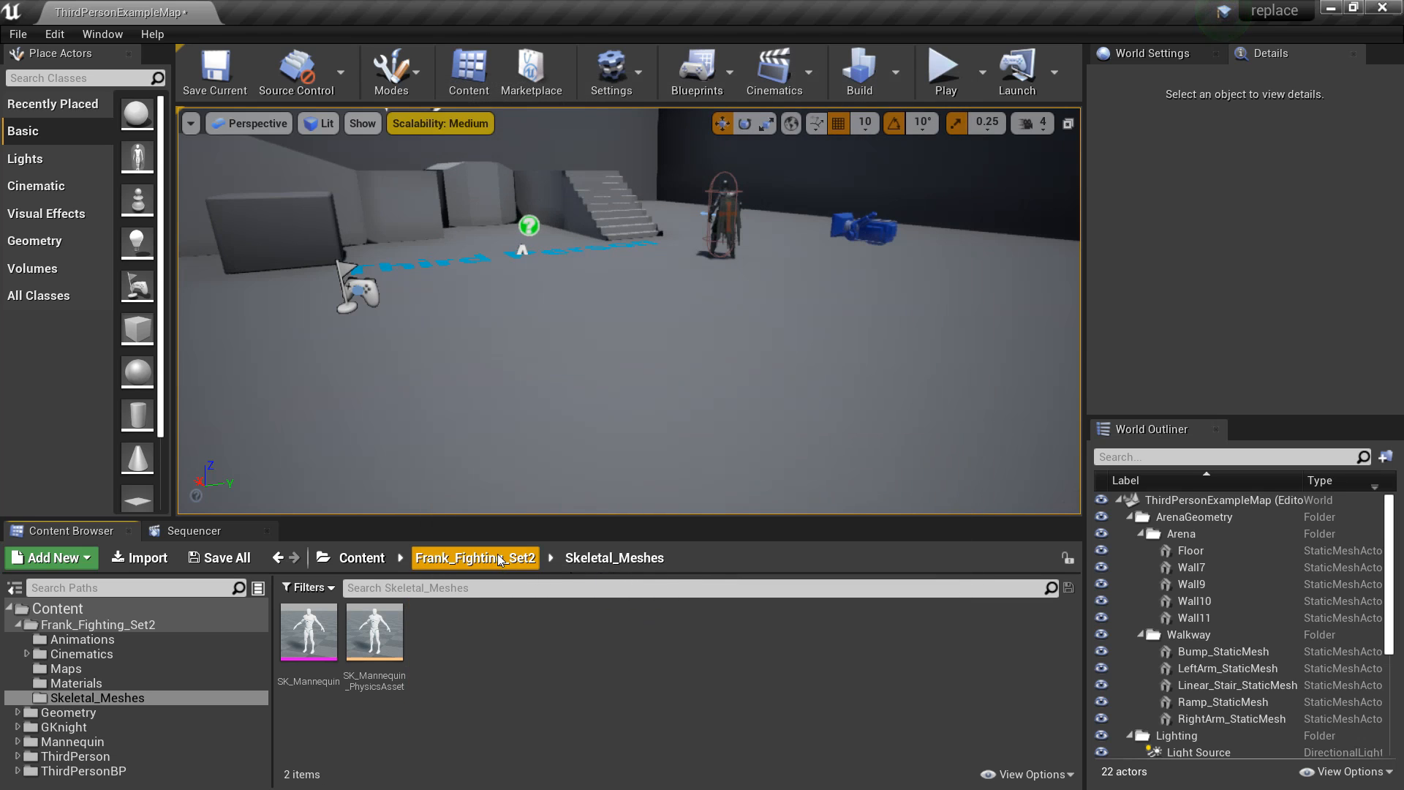
Open 01_Frank_Moves_Idle and set its Preview Mesh to SK_GothicKnight_VB.
click(82, 639)
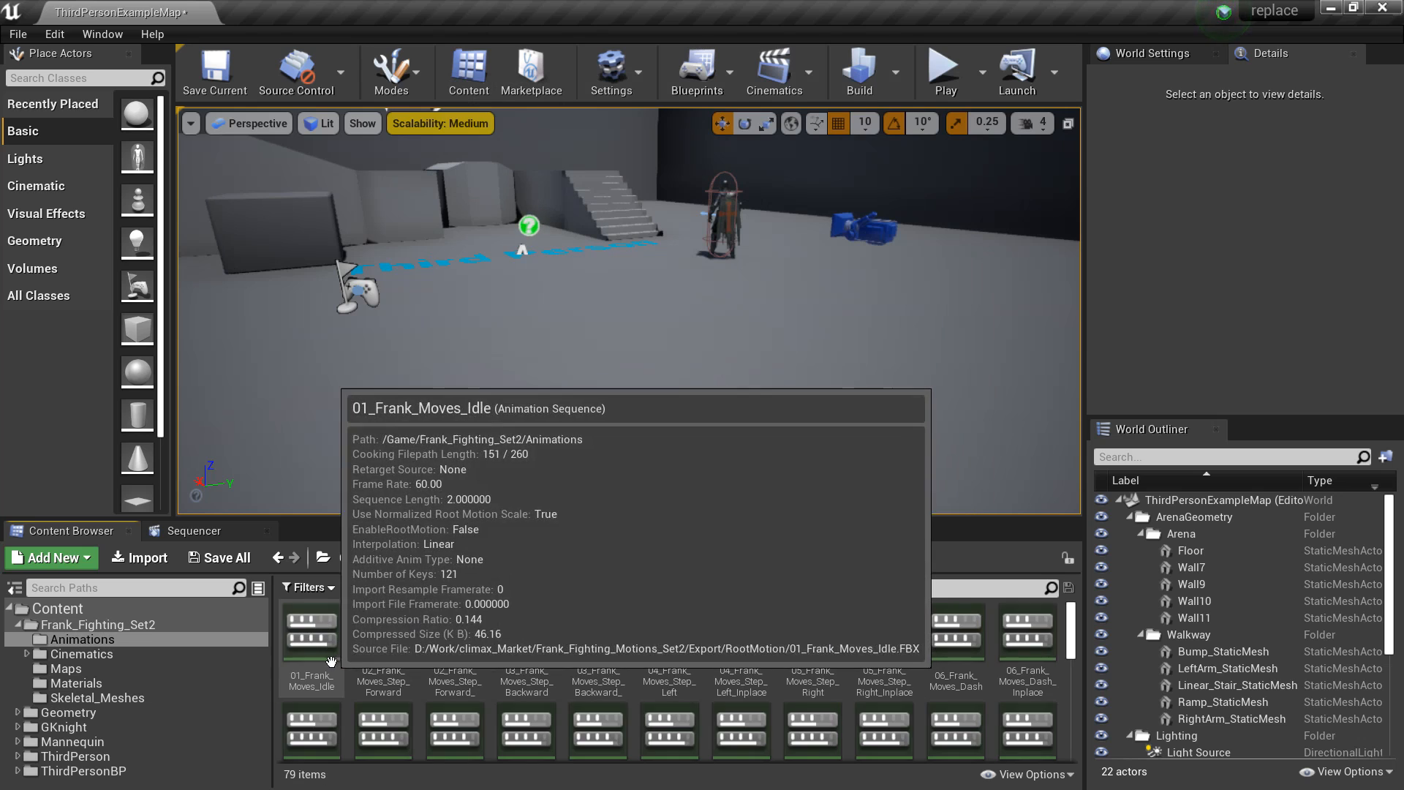
double_click(310, 631)
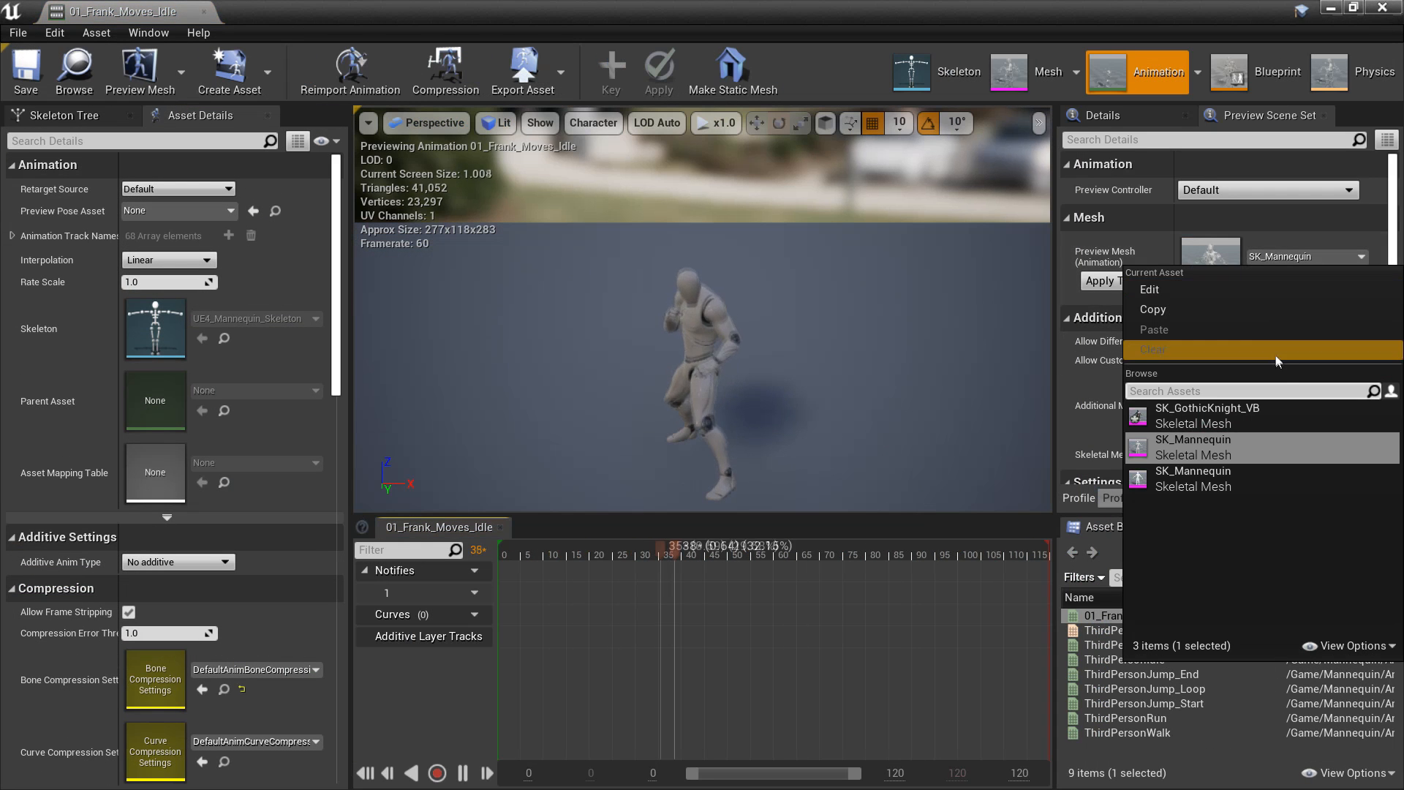
click(1207, 414)
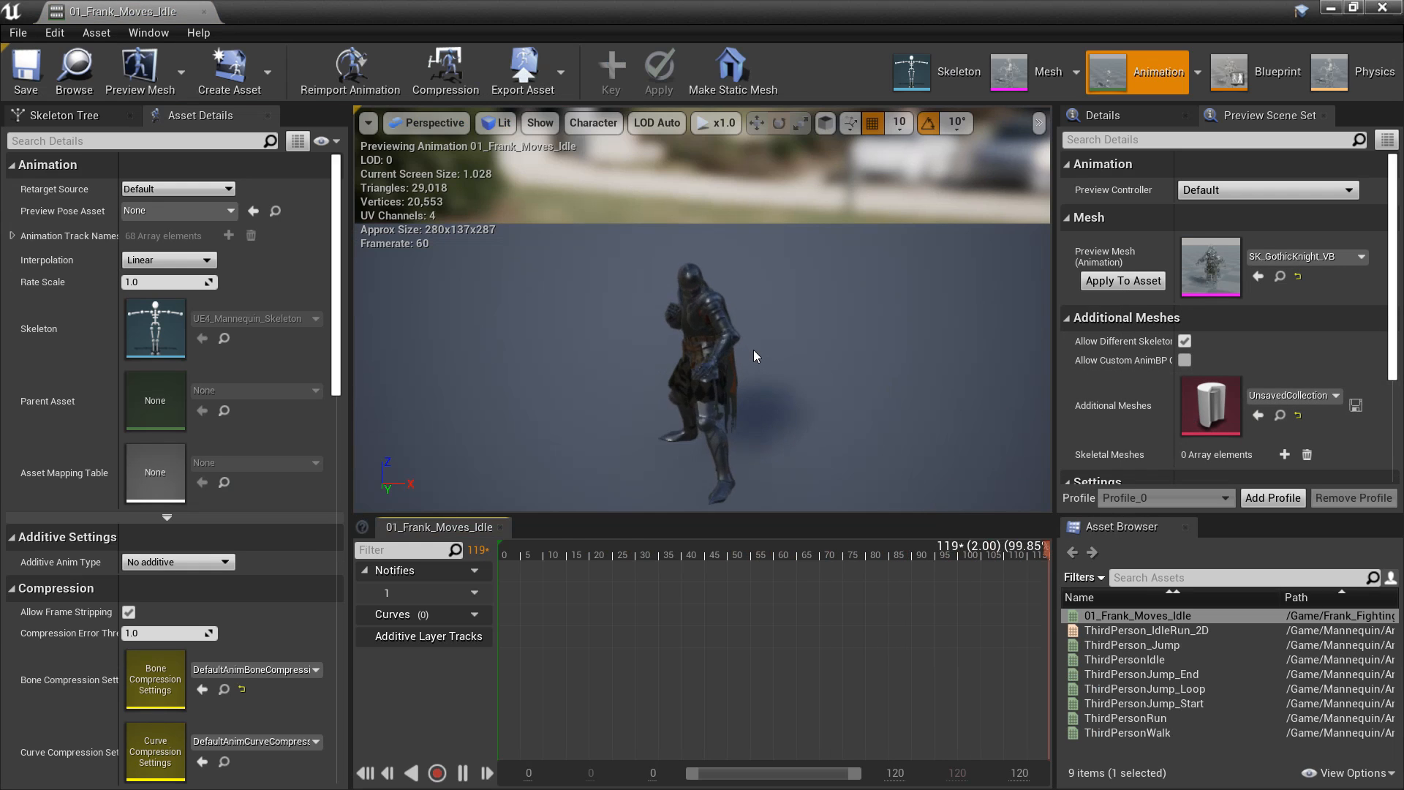